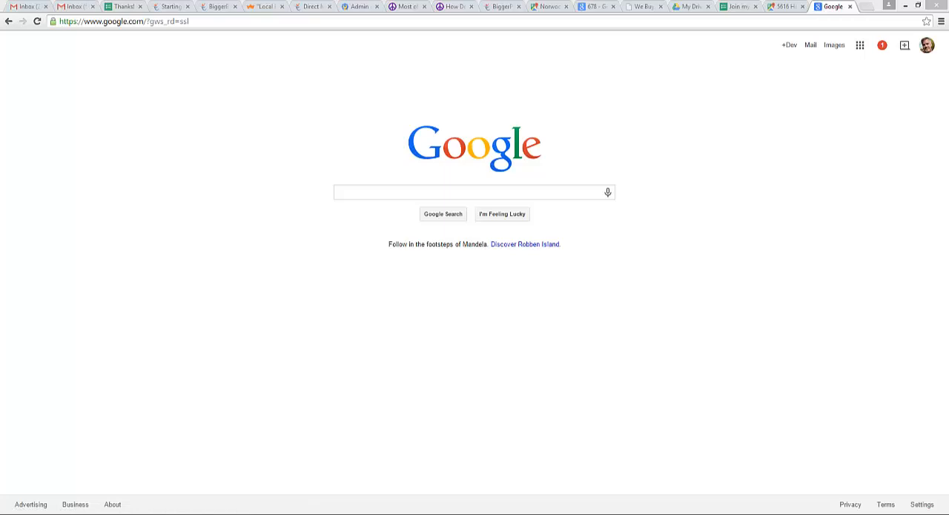
{"action": "mouse_move", "coordinate": [628, 151]}
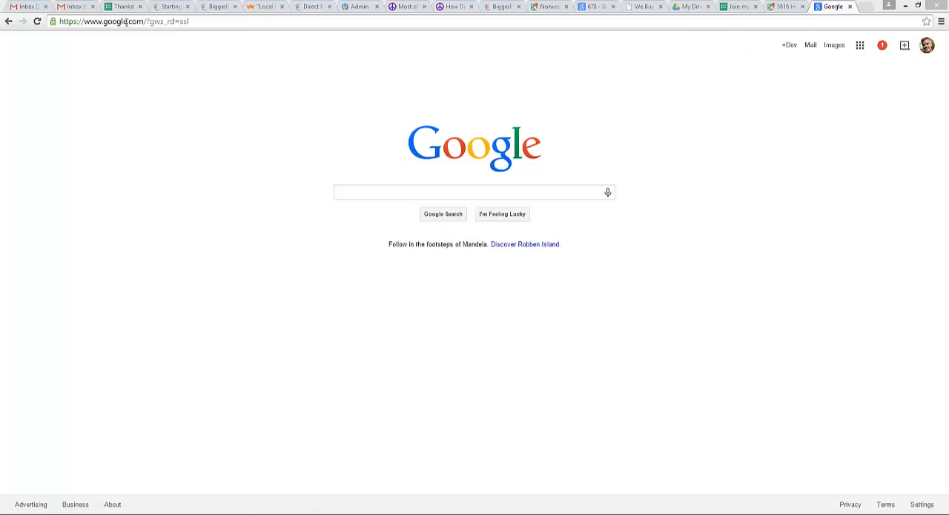
- Replace the Google homepage address with drive.google.com in Chrome's address bar
{"action": "left_click", "coordinate": [123, 21]}
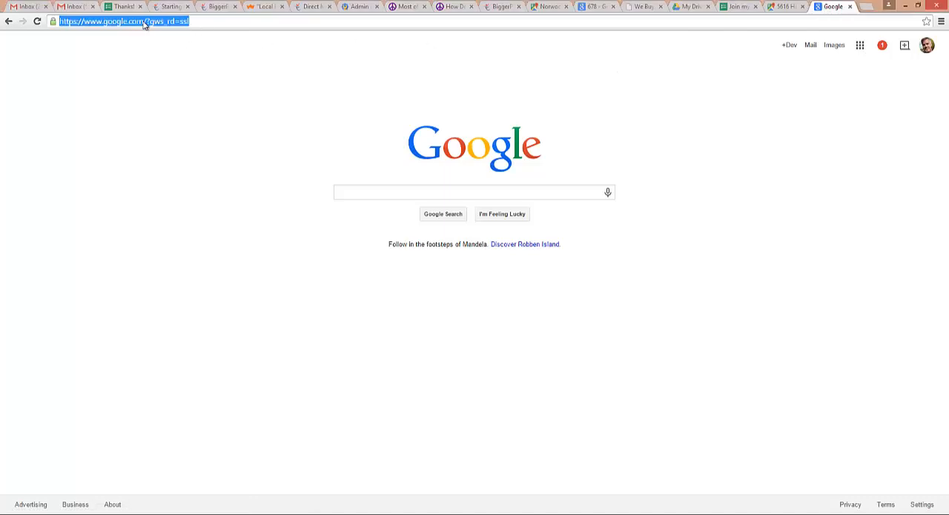
{"action": "type", "text": "drive.google.com"}
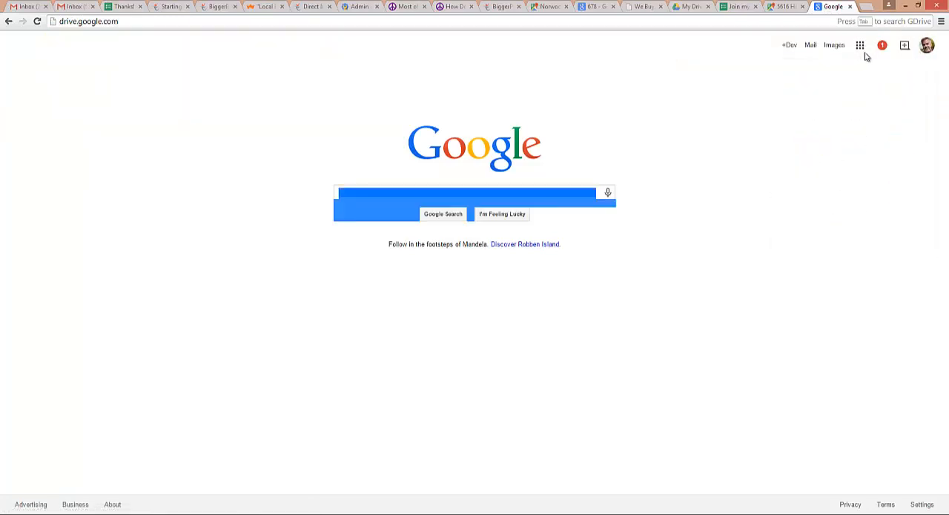
- Go to Google Drive through the Google apps launcher grid
{"action": "left_click", "coordinate": [861, 45]}
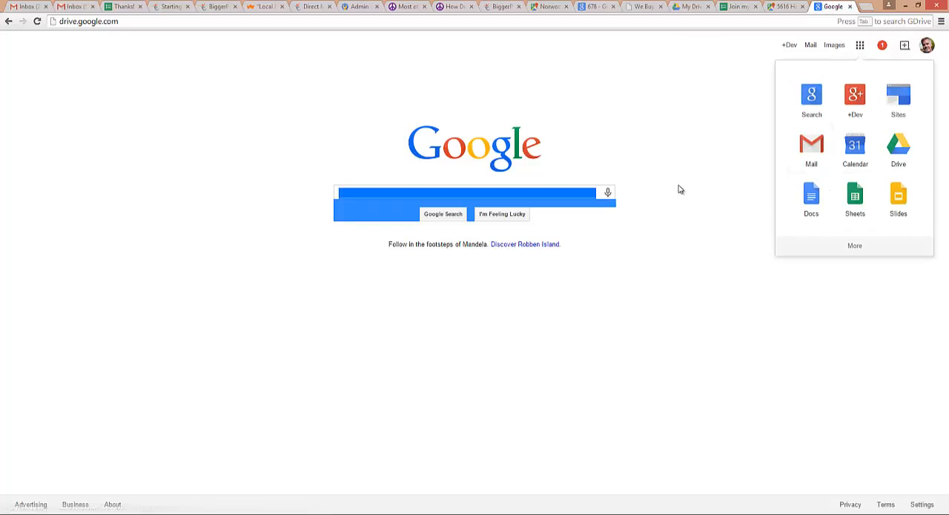
{"action": "left_click", "coordinate": [860, 45]}
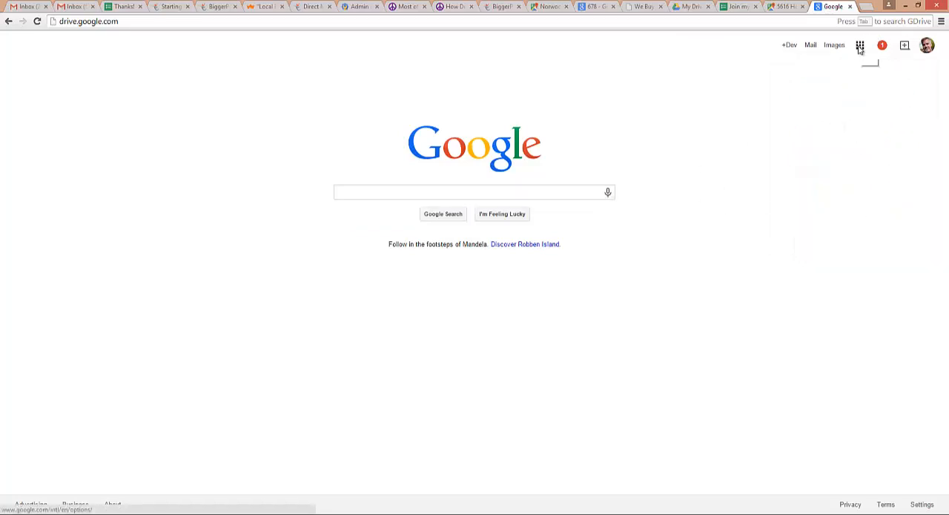
{"action": "left_click", "coordinate": [860, 45]}
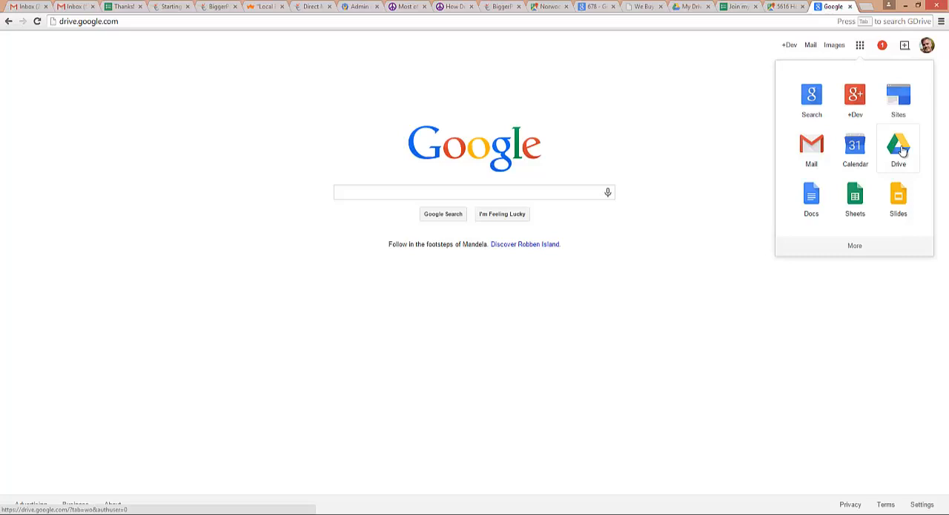
{"action": "left_click", "coordinate": [898, 146]}
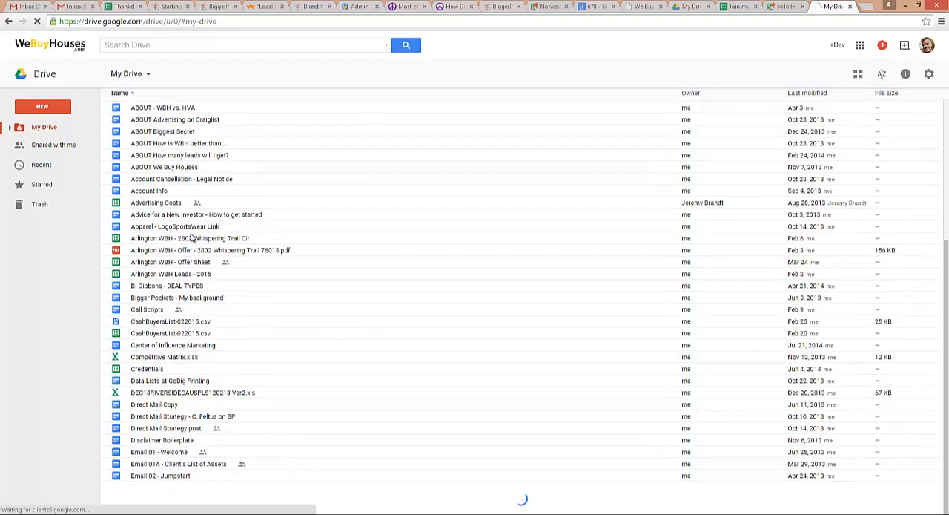
- Create a new Google Form from Drive's New menu
{"action": "scroll", "scroll_direction": "down", "scroll_amount": 3}
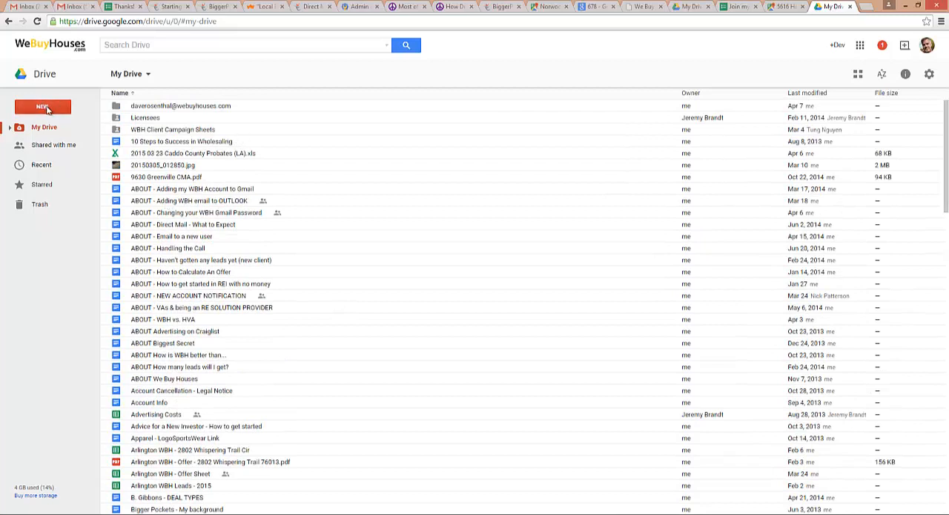
{"action": "left_click", "coordinate": [42, 106]}
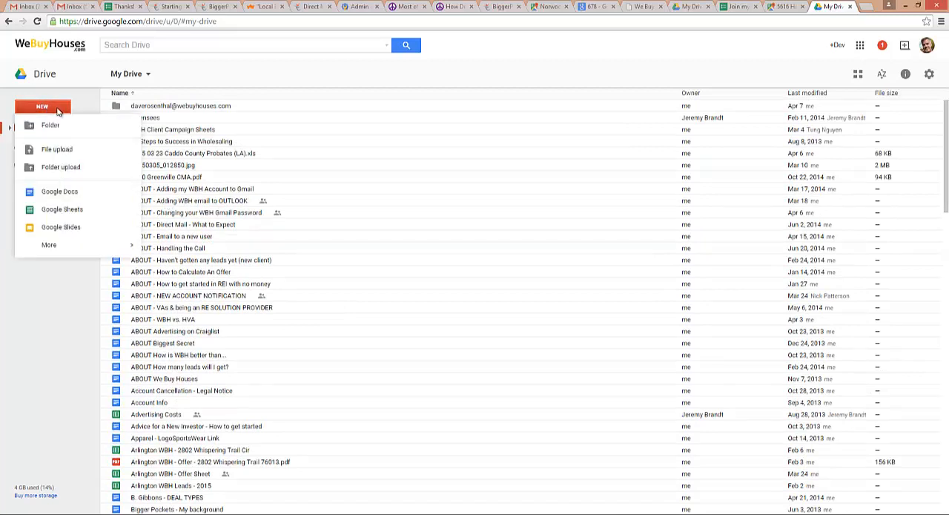
{"action": "mouse_move", "coordinate": [95, 193]}
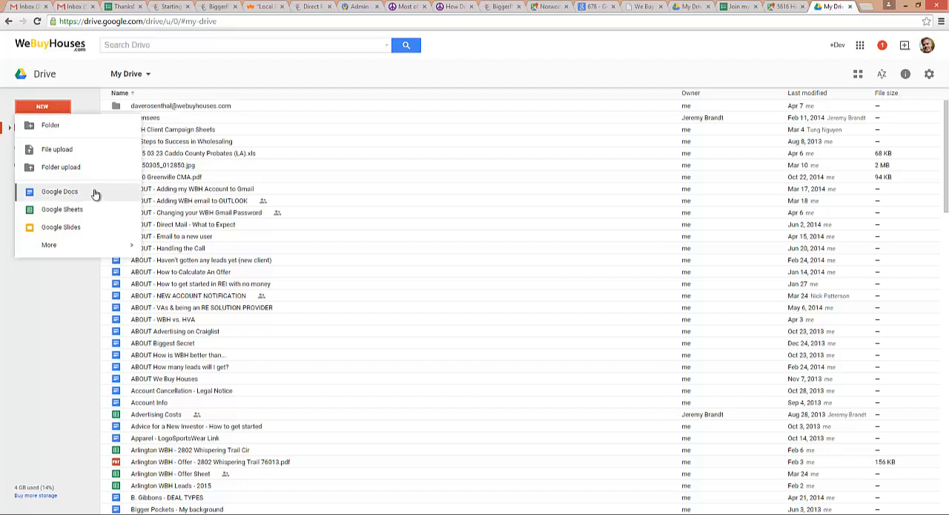
{"action": "mouse_move", "coordinate": [107, 196]}
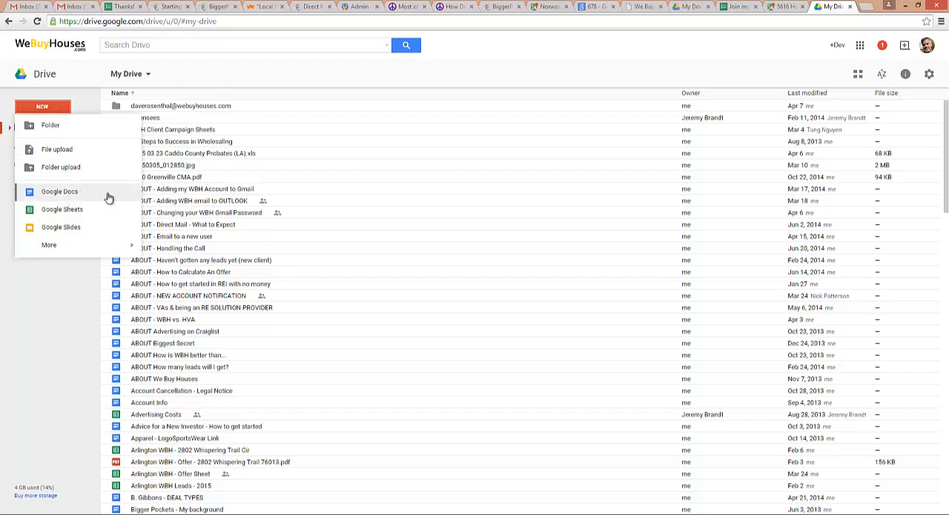
{"action": "mouse_move", "coordinate": [77, 214]}
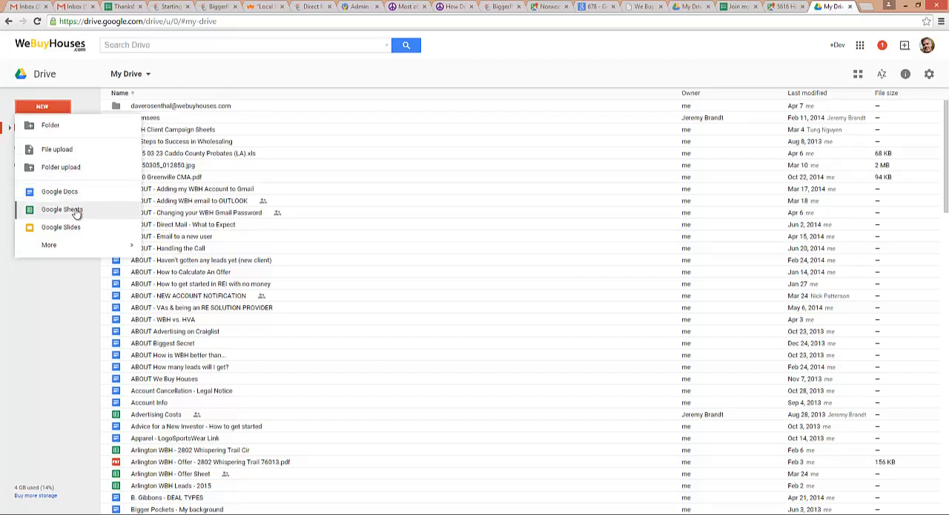
{"action": "mouse_move", "coordinate": [61, 227]}
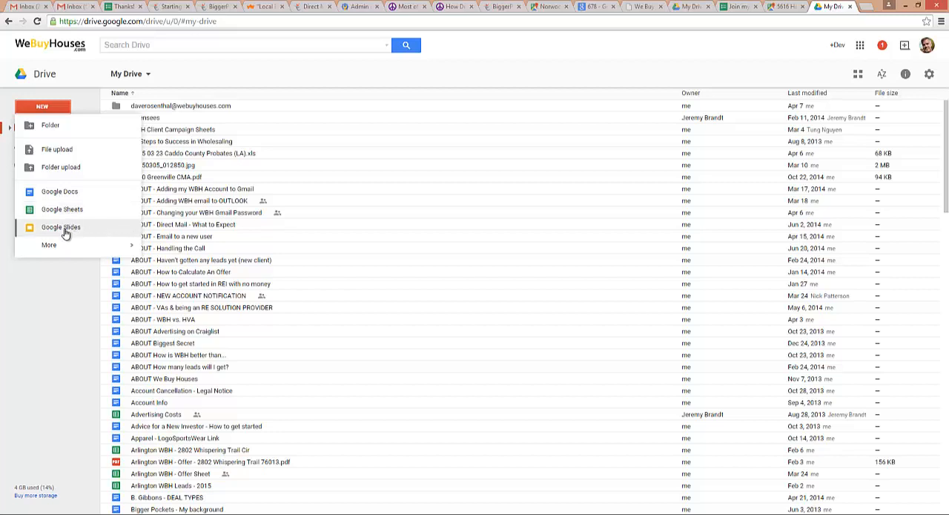
{"action": "mouse_move", "coordinate": [106, 244]}
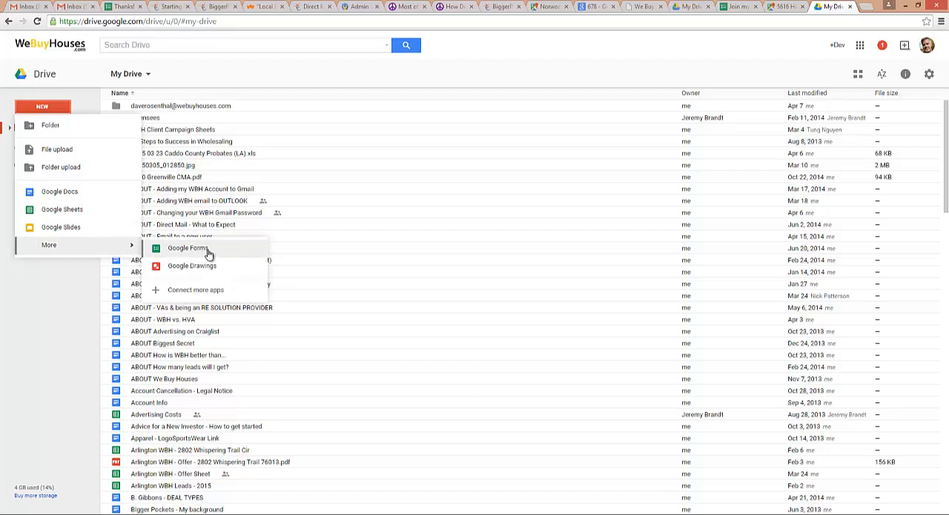
{"action": "left_click", "coordinate": [186, 247]}
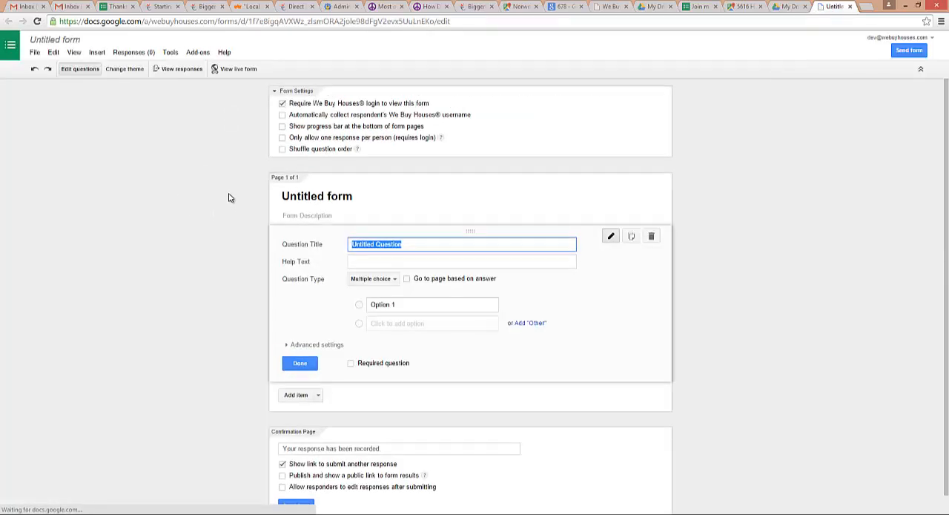
- Title the form 'WeBuyHouses.com Buyer's List' and select the first question's placeholder title
{"action": "left_click", "coordinate": [317, 195]}
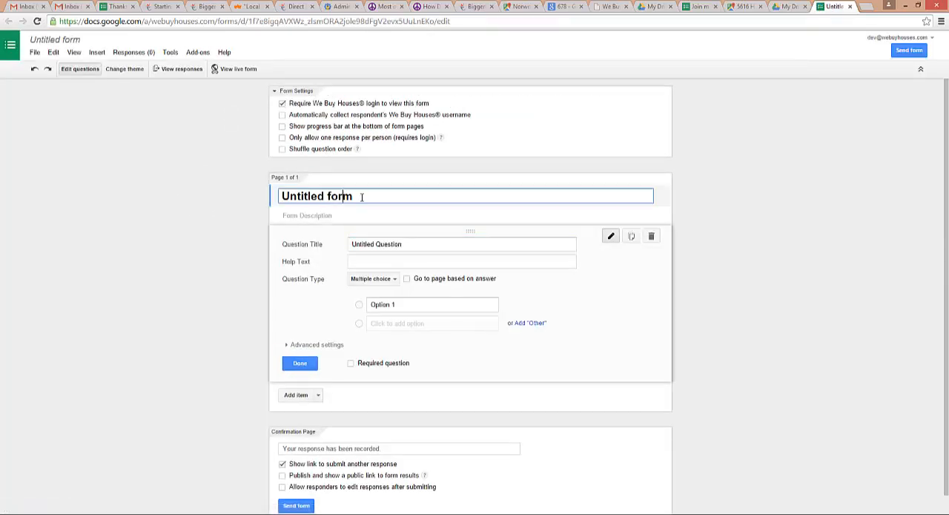
{"action": "type", "text": "Buyer's List"}
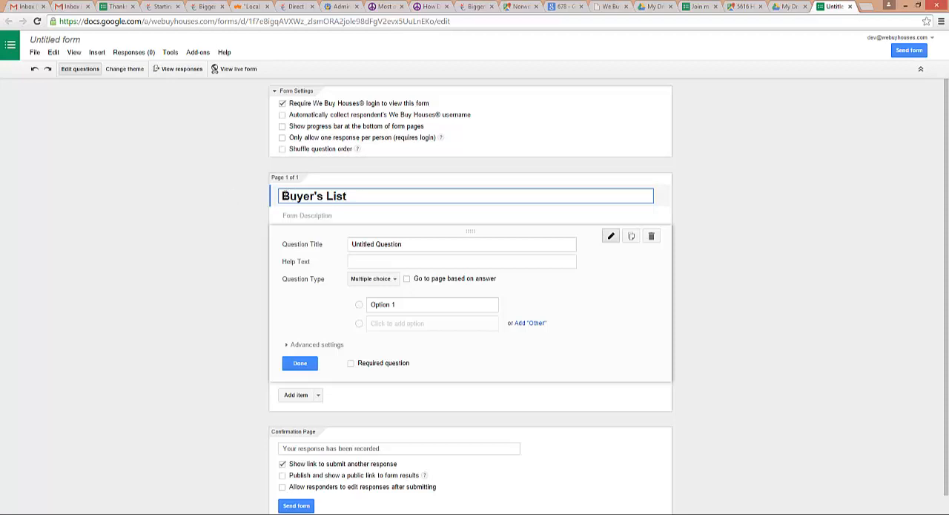
{"action": "type", "text": "WeBuyHouses.com"}
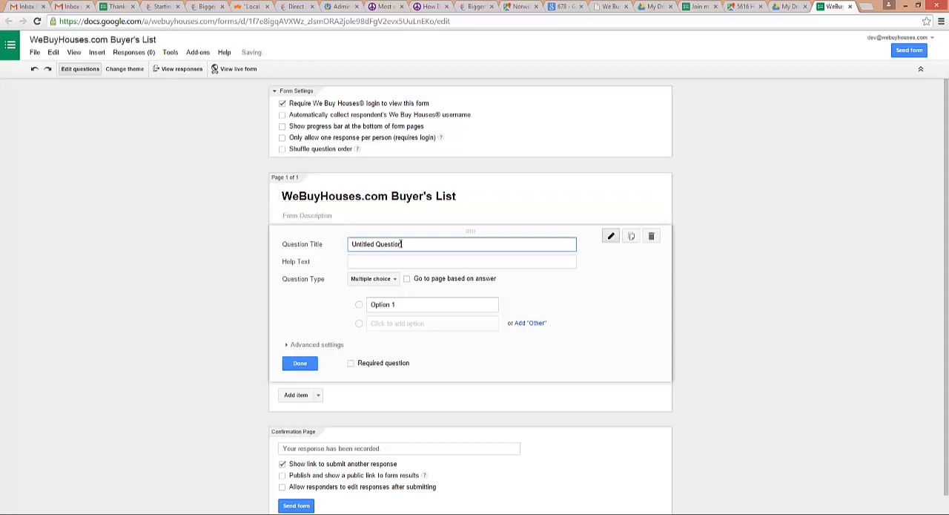
{"action": "double_click", "coordinate": [379, 244]}
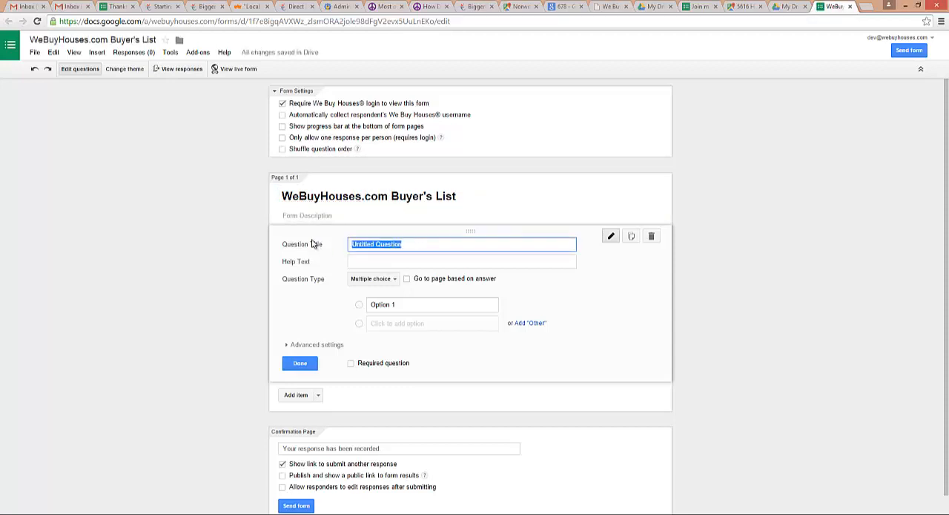
- Add Name, Email Address and Phone Number questions, with Phone Number set to text answers
{"action": "type", "text": "Name"}
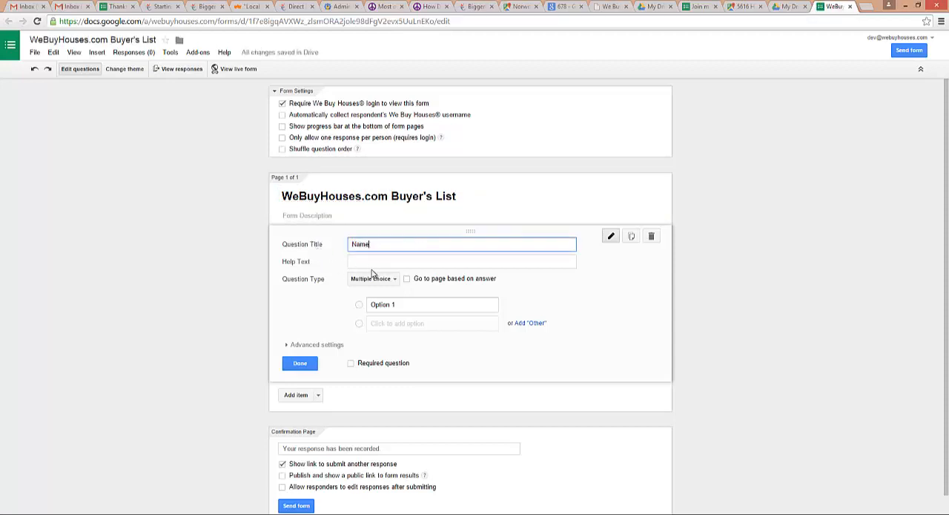
{"action": "left_click", "coordinate": [373, 278]}
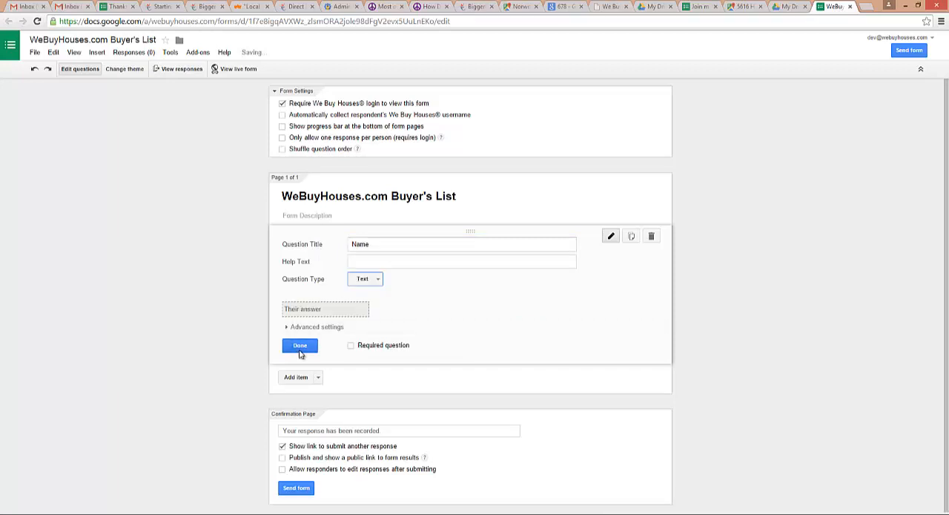
{"action": "left_click", "coordinate": [300, 345]}
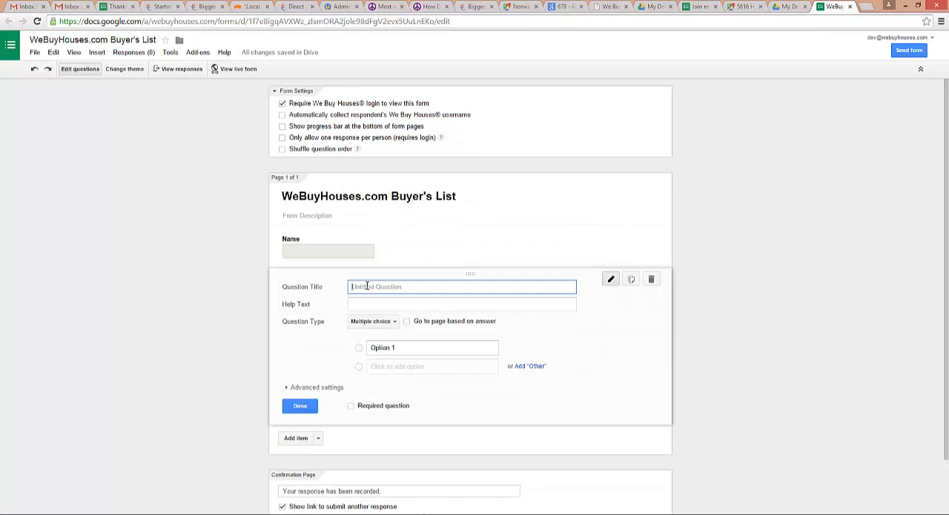
{"action": "type", "text": "Email Addr"}
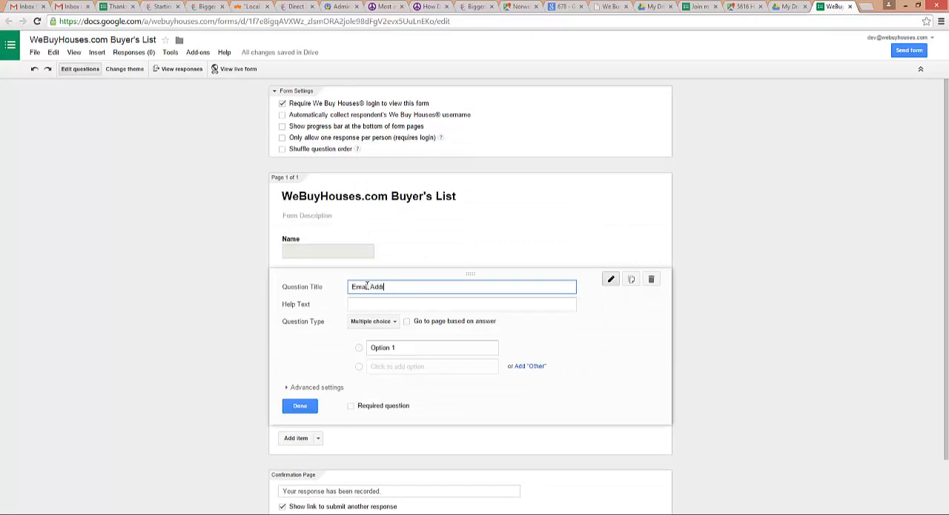
{"action": "left_click", "coordinate": [373, 321]}
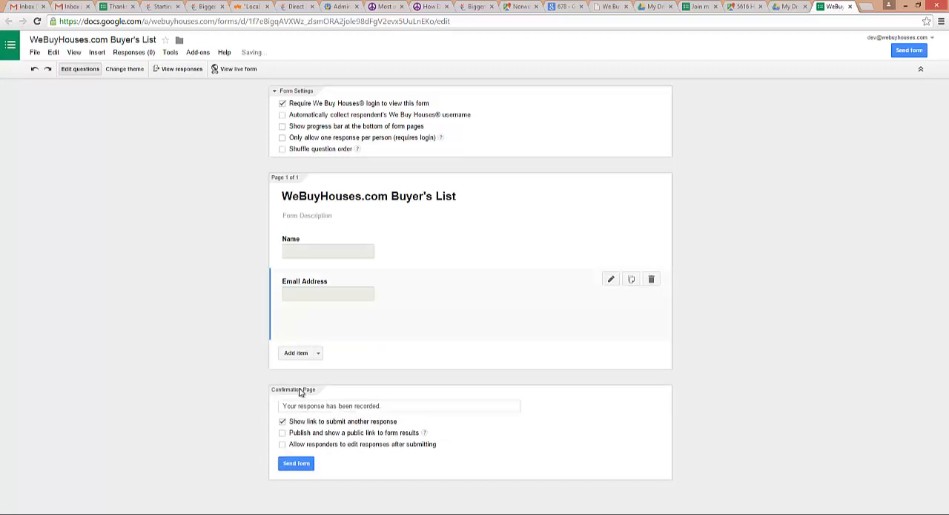
{"action": "left_click", "coordinate": [296, 353]}
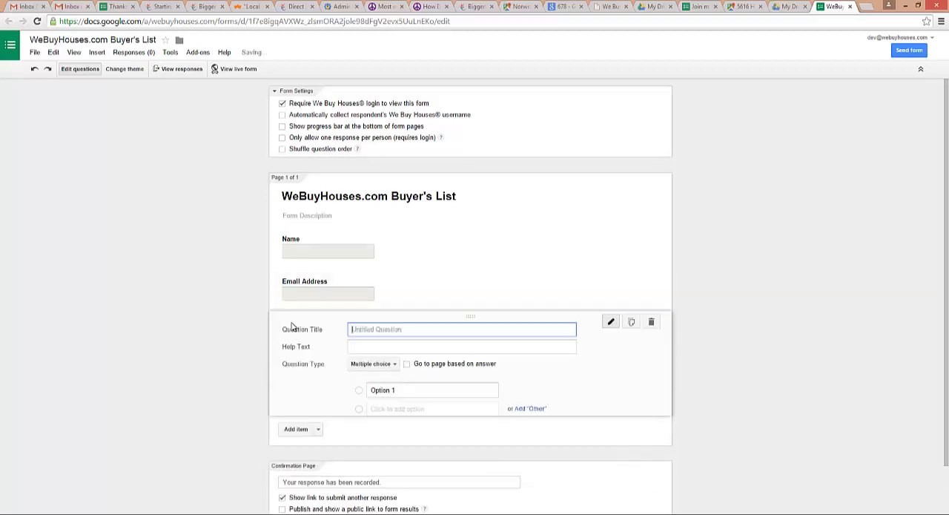
{"action": "type", "text": "Phone Number"}
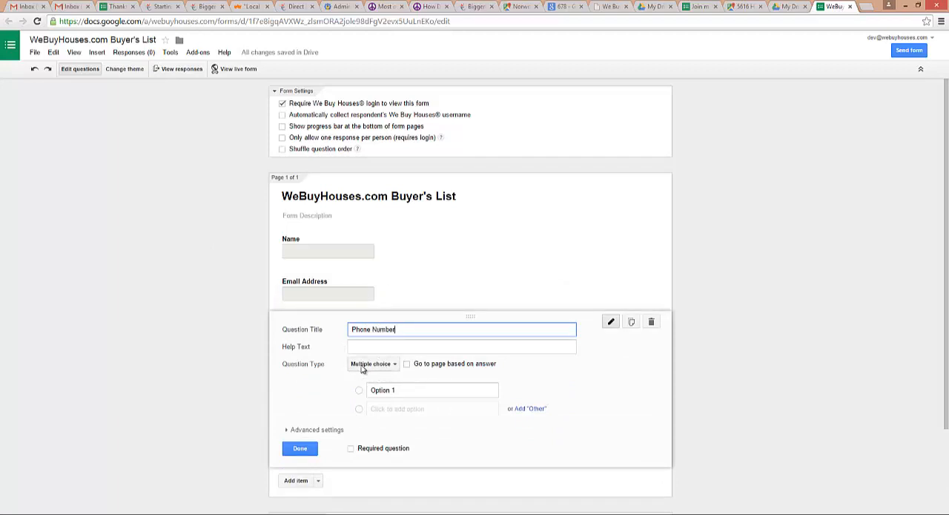
{"action": "left_click", "coordinate": [373, 363]}
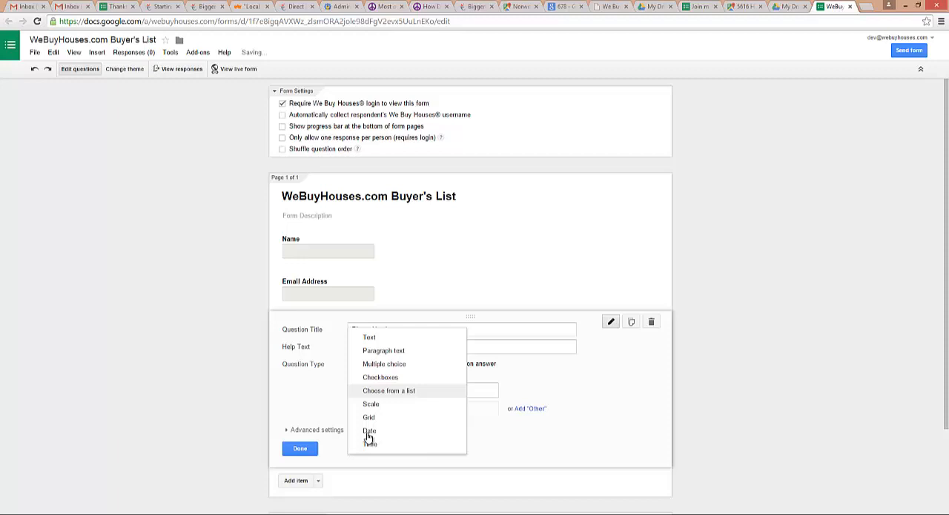
{"action": "mouse_move", "coordinate": [384, 416]}
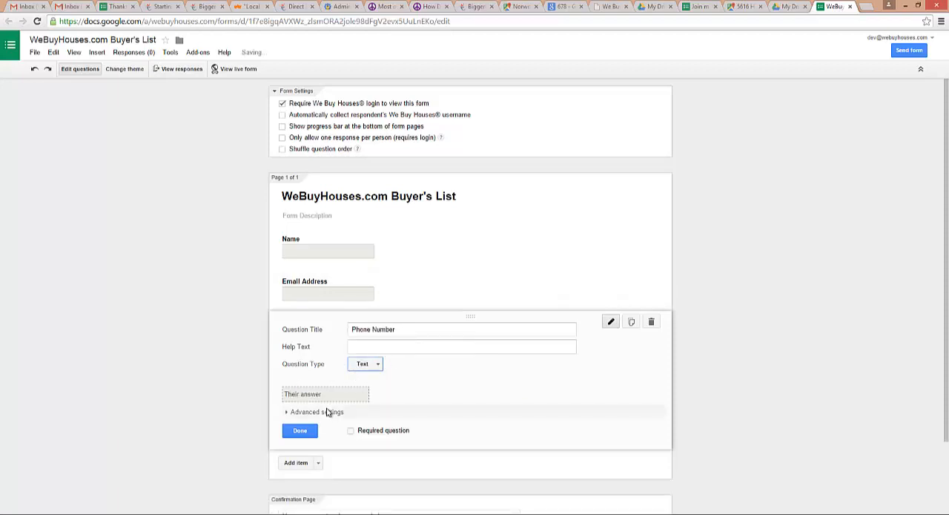
{"action": "left_click", "coordinate": [299, 430]}
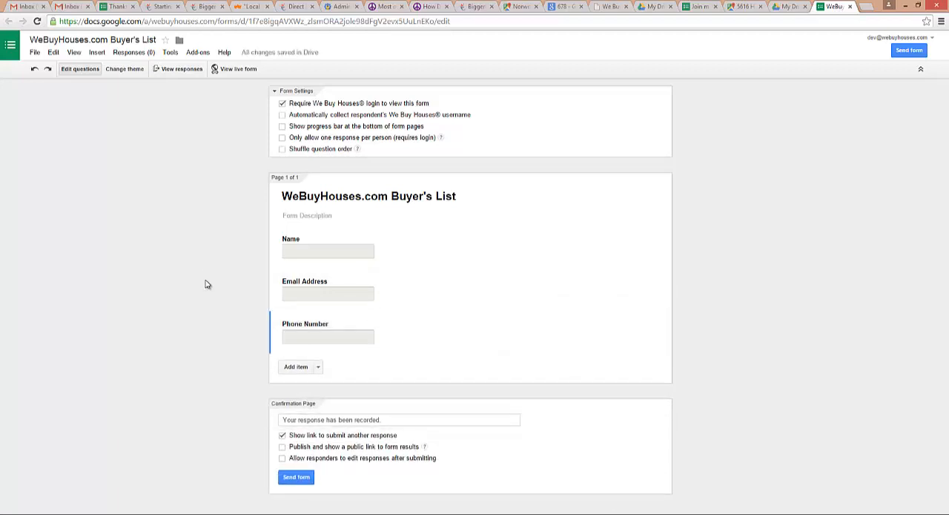
- Add an 'Areas Where You Buy Houses' question and start a 'Max ARV' question
{"action": "left_click", "coordinate": [297, 367]}
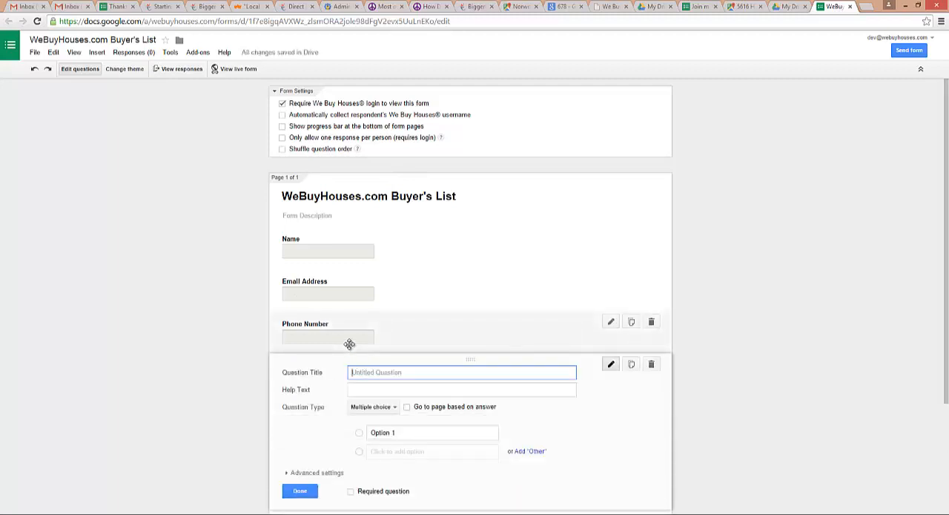
{"action": "type", "text": "Areas Where You"}
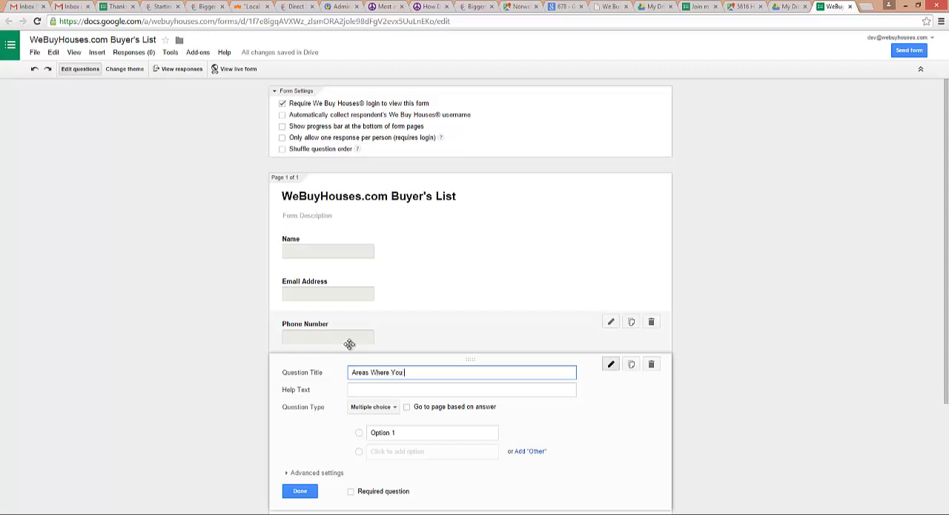
{"action": "type", "text": "Buy Houses"}
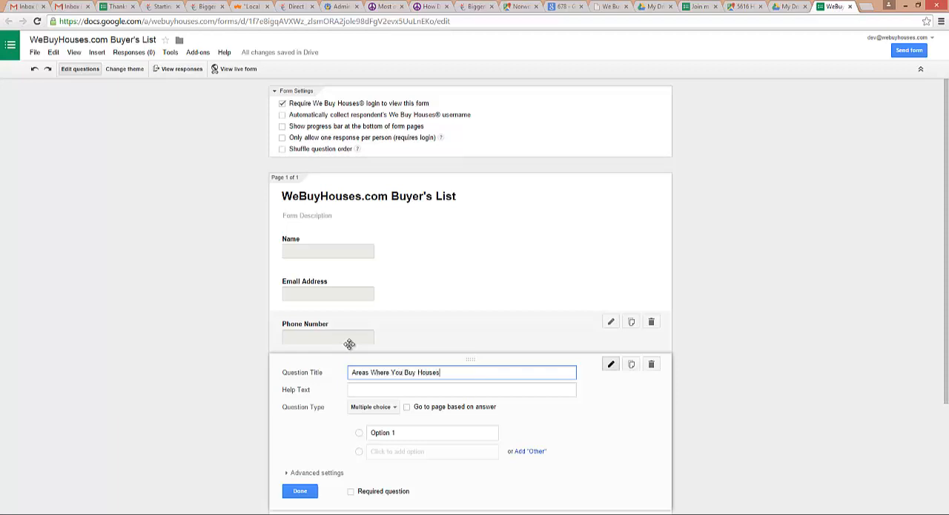
{"action": "left_click", "coordinate": [373, 407]}
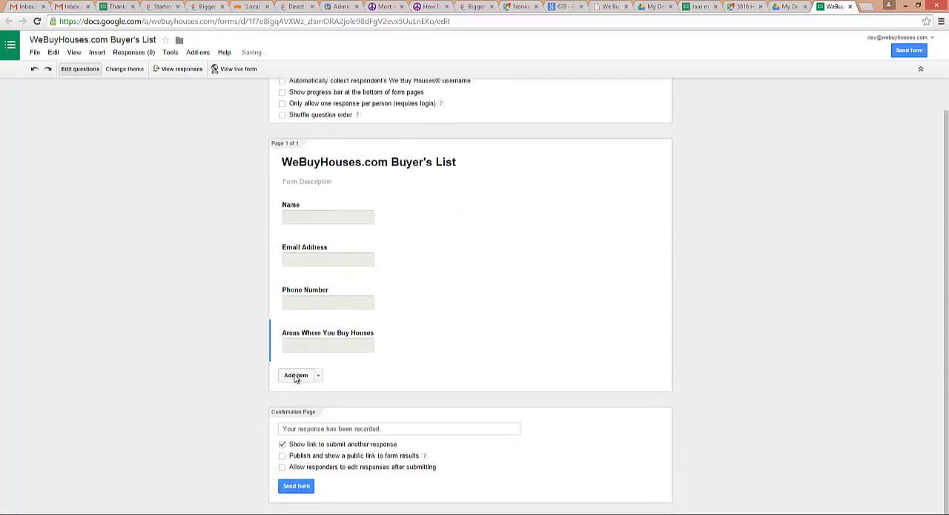
{"action": "type", "text": "M"}
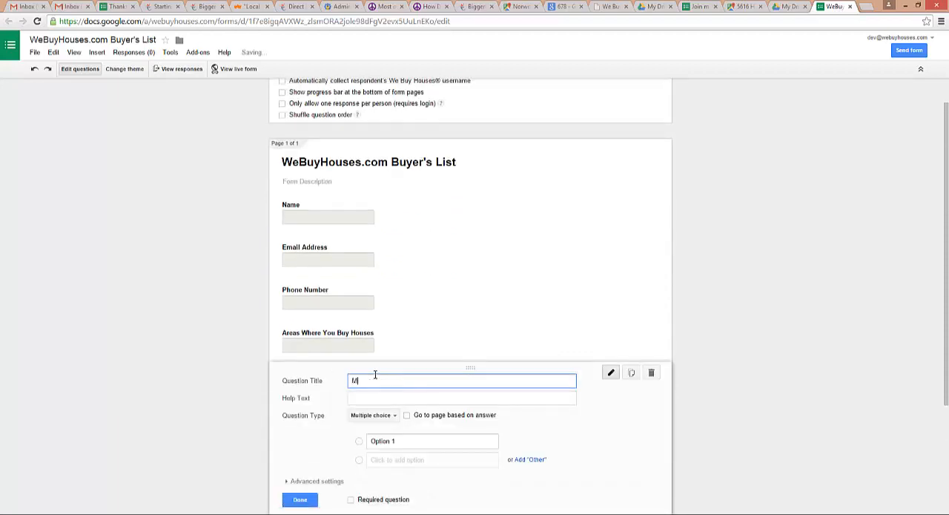
{"action": "type", "text": "ax ARV of Houses You"}
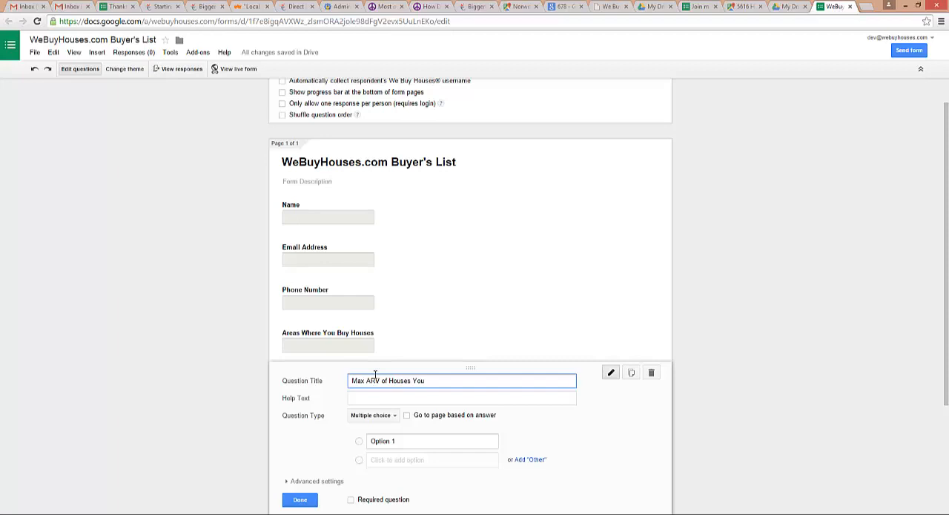
- Complete the title 'Max ARV of Houses You Purchase' and finish the question
{"action": "type", "text": "Purchase"}
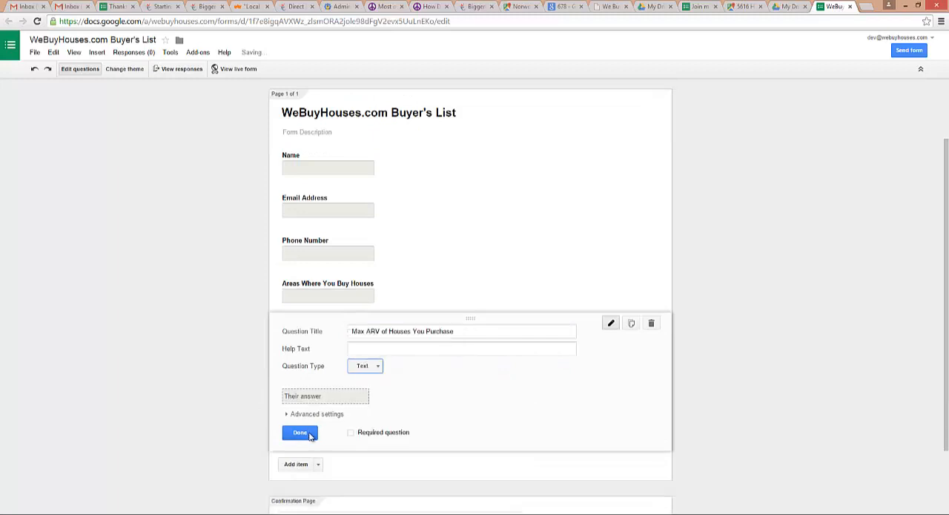
{"action": "left_click", "coordinate": [299, 433]}
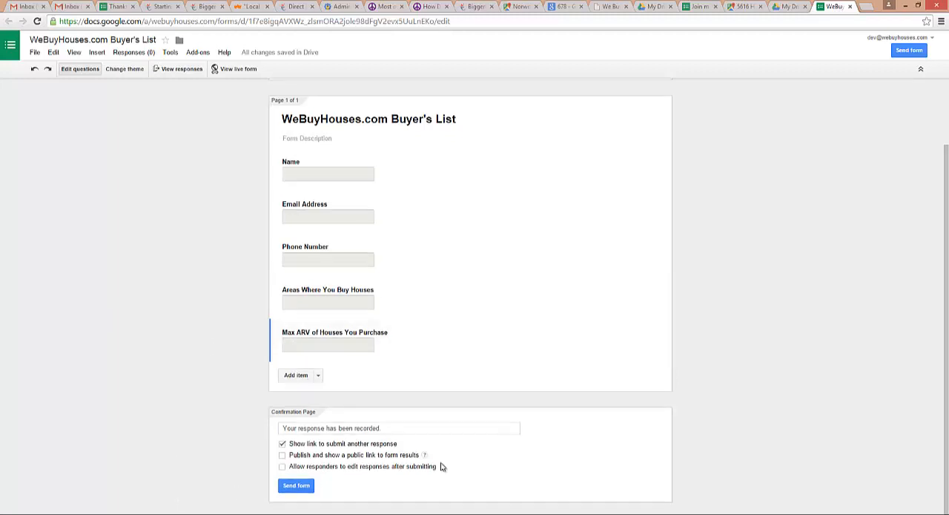
- Change the confirmation to 'Thanks! You've been added to my buyer's list!', without a resubmit link
{"action": "left_click", "coordinate": [399, 428]}
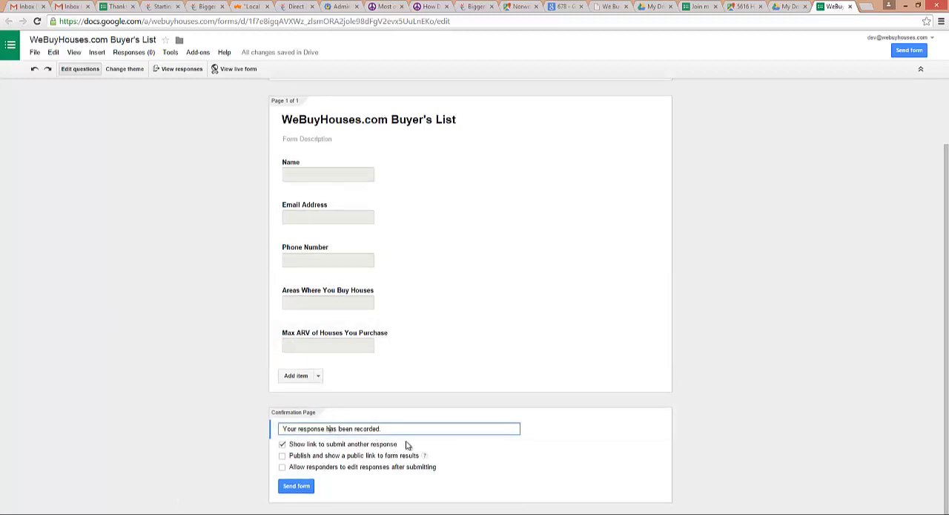
{"action": "type", "text": "Thanks! You've been added to"}
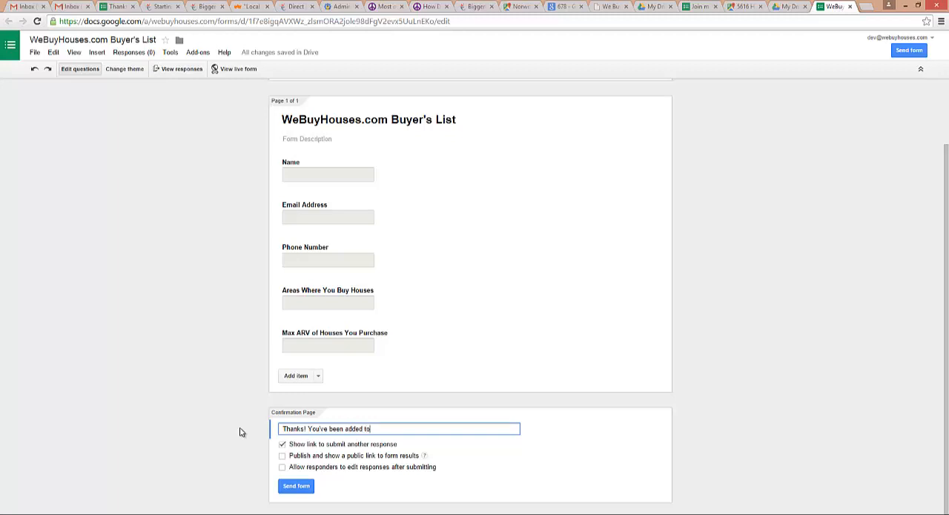
{"action": "type", "text": "my buyer"}
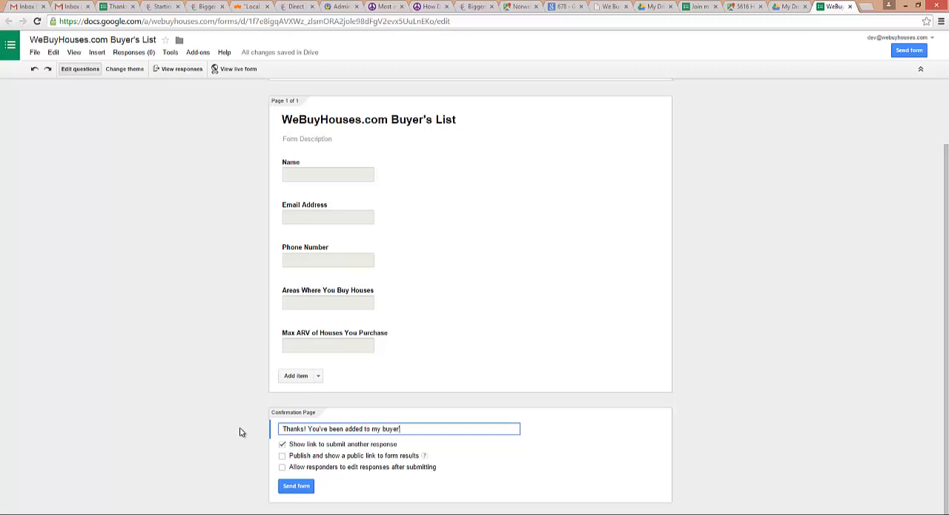
{"action": "type", "text": "list!"}
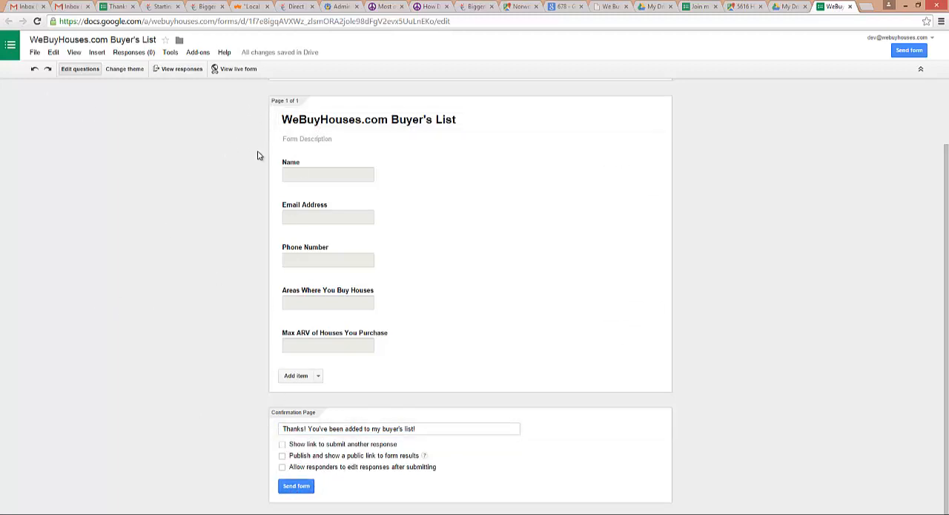
{"action": "left_click", "coordinate": [369, 119]}
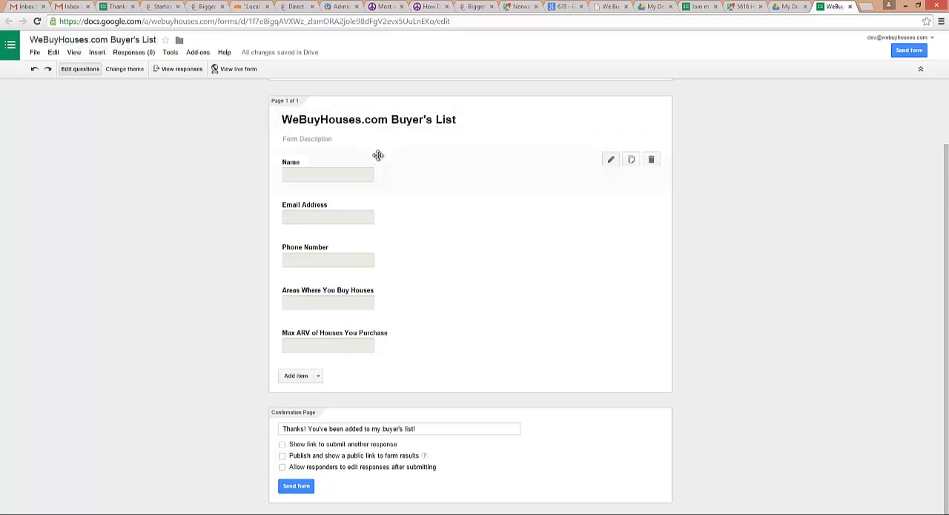
{"action": "mouse_move", "coordinate": [92, 40]}
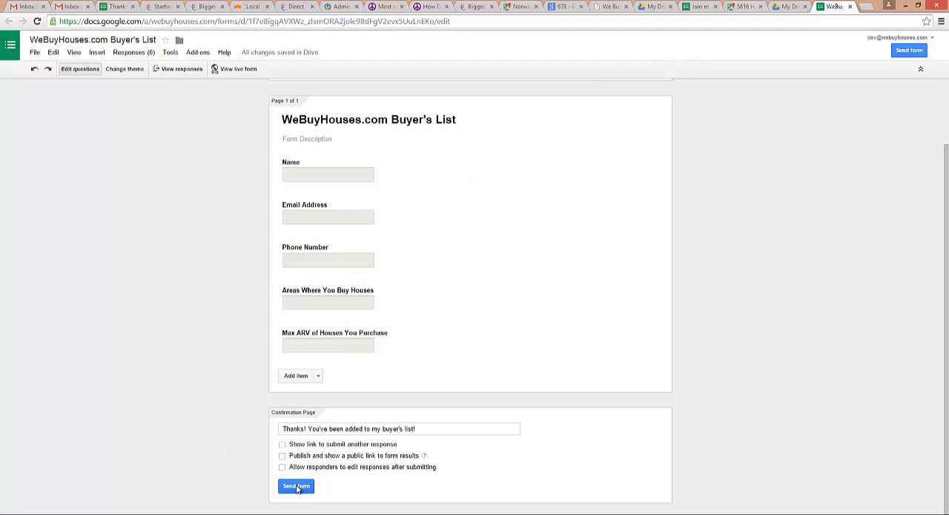
- Shorten the form's share link to a goo.gl URL and view the 760x500 embed code
{"action": "left_click", "coordinate": [295, 485]}
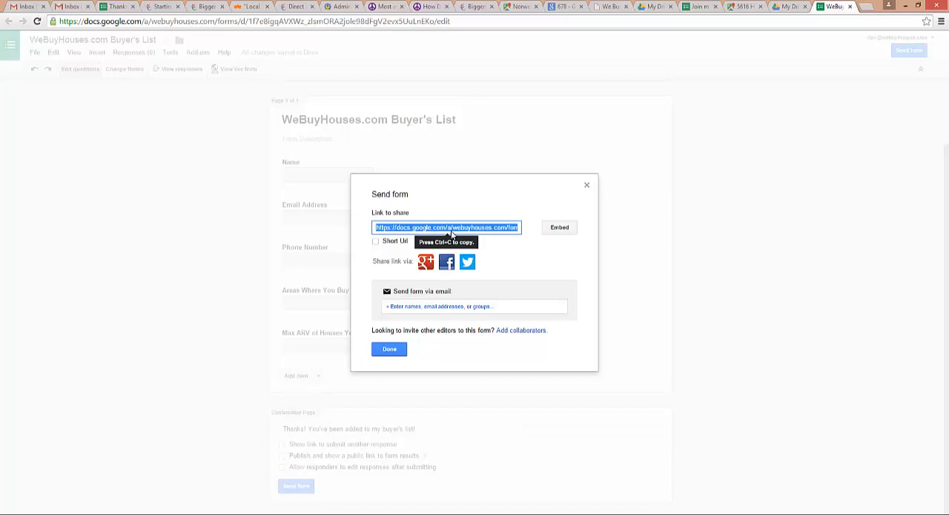
{"action": "mouse_move", "coordinate": [399, 234]}
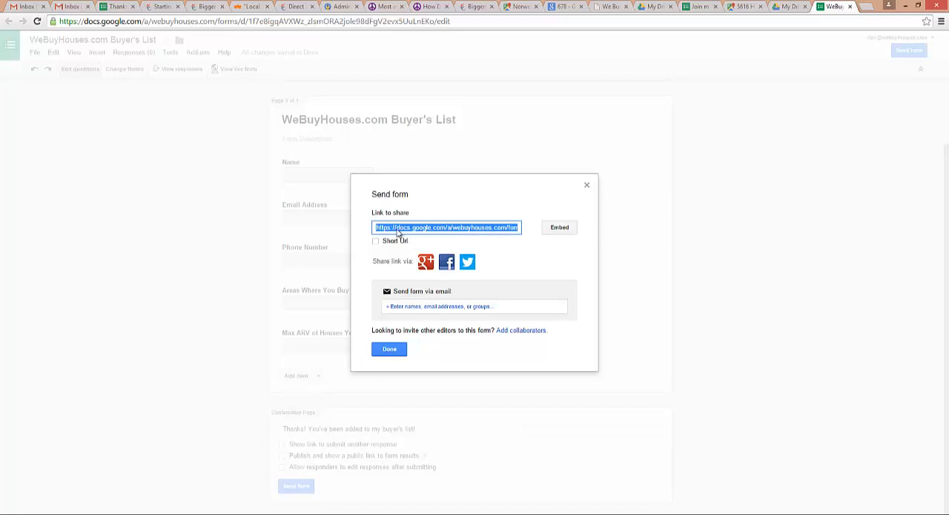
{"action": "left_click", "coordinate": [376, 241]}
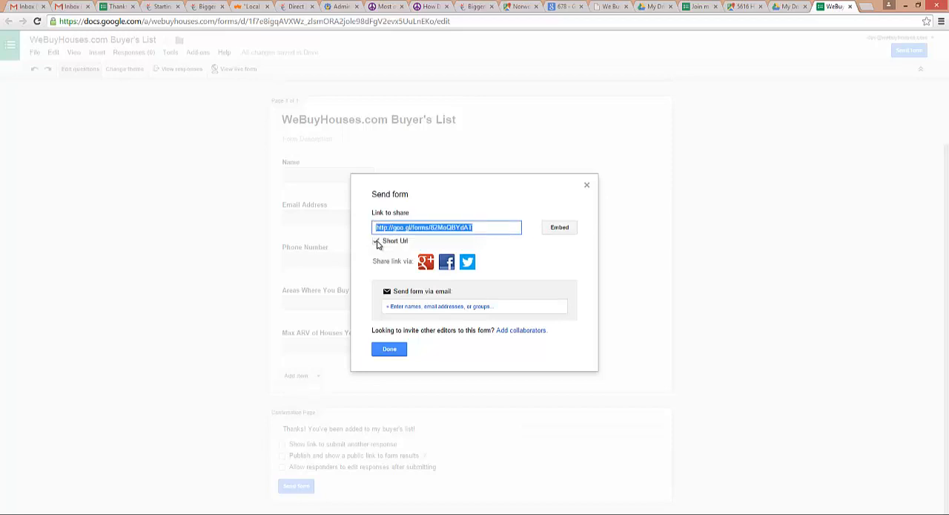
{"action": "left_click", "coordinate": [378, 240]}
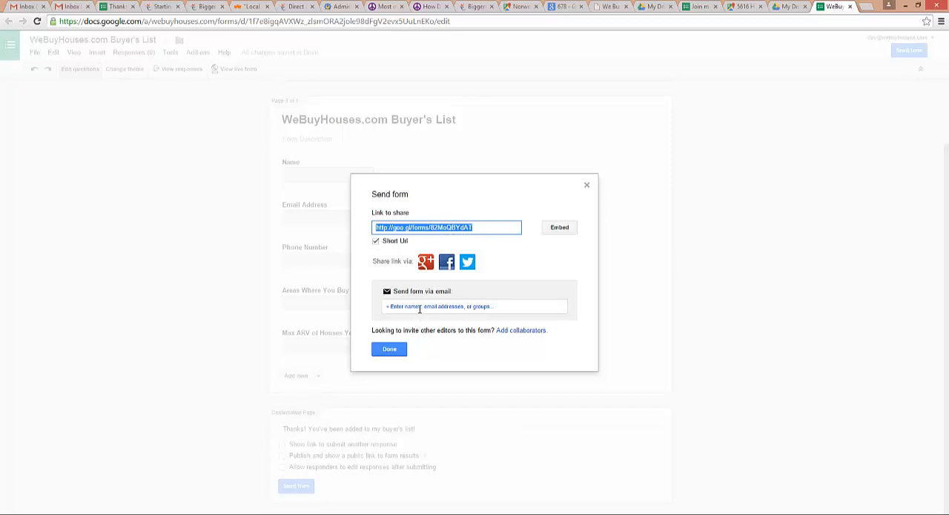
{"action": "left_click", "coordinate": [439, 307]}
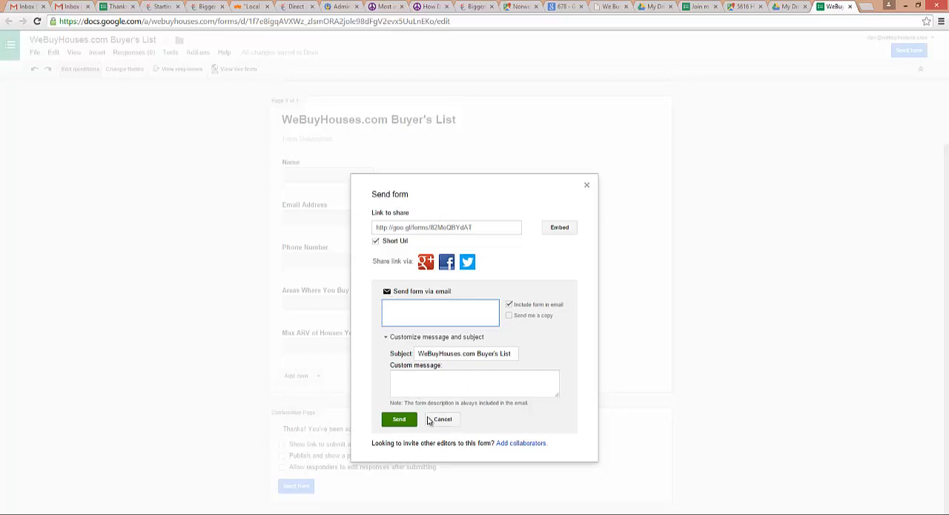
{"action": "mouse_move", "coordinate": [462, 236]}
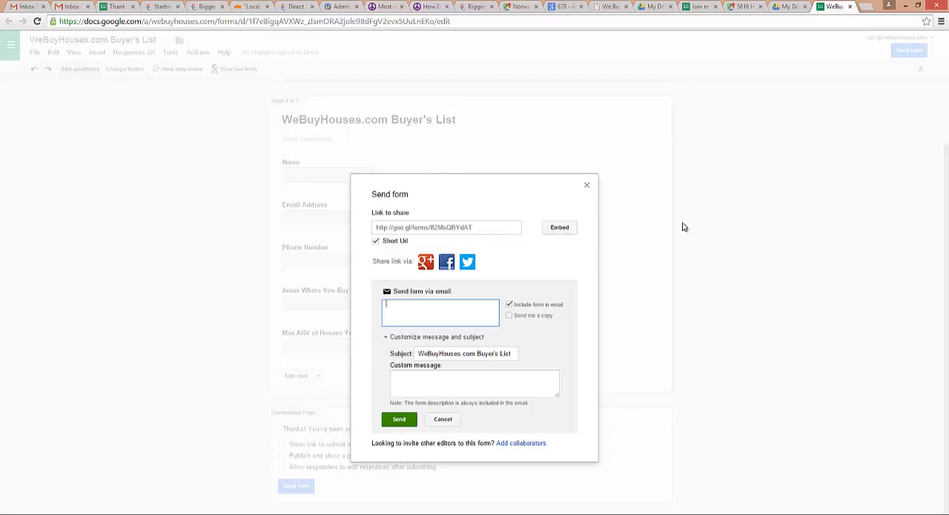
{"action": "left_click", "coordinate": [558, 227]}
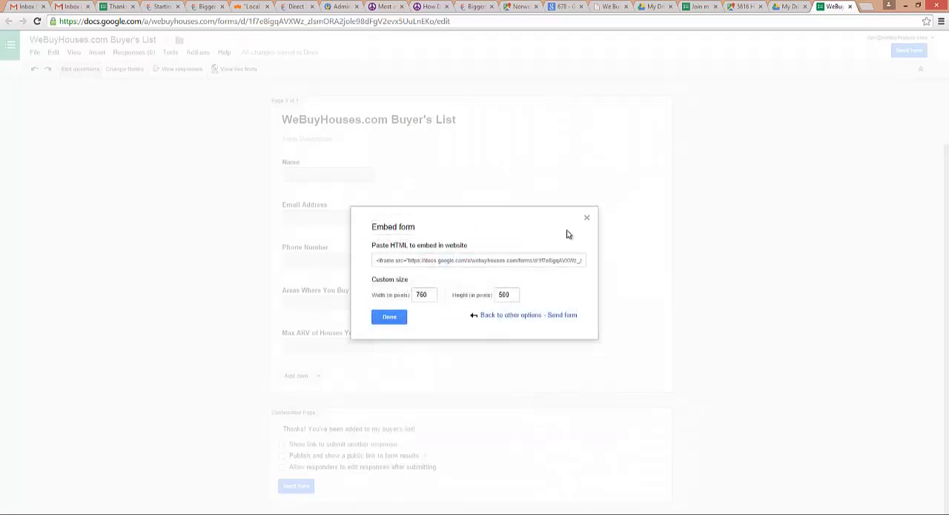
{"action": "mouse_move", "coordinate": [433, 278]}
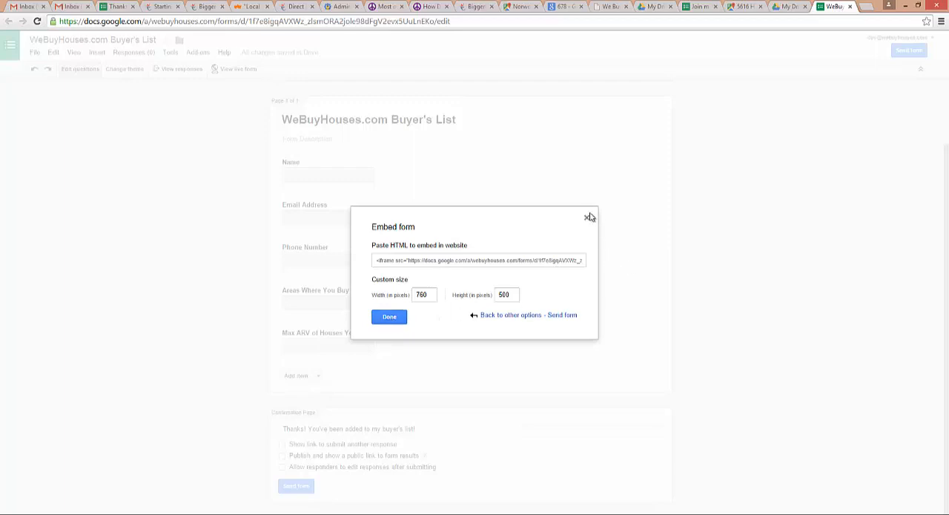
{"action": "left_click", "coordinate": [590, 216]}
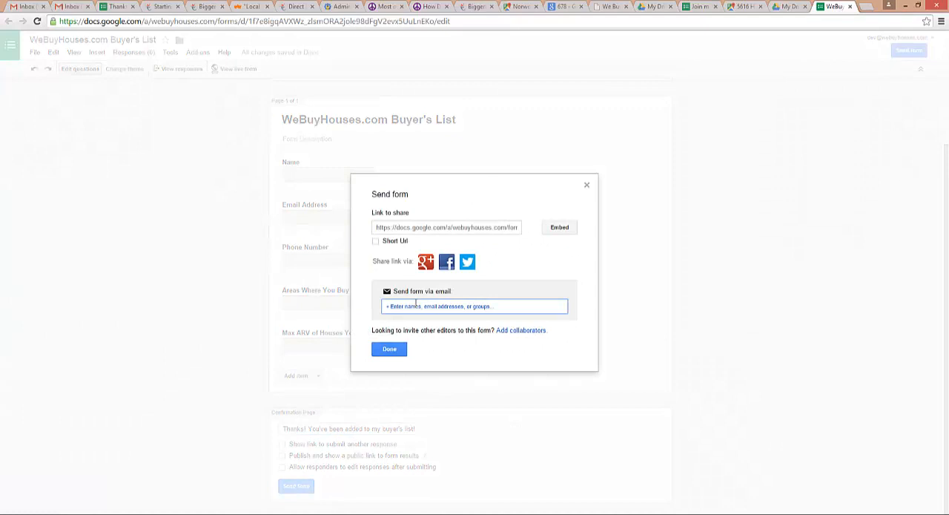
- Address the invite to the suggested 'dev' contact, adding a message about their REI business
{"action": "type", "text": "dev"}
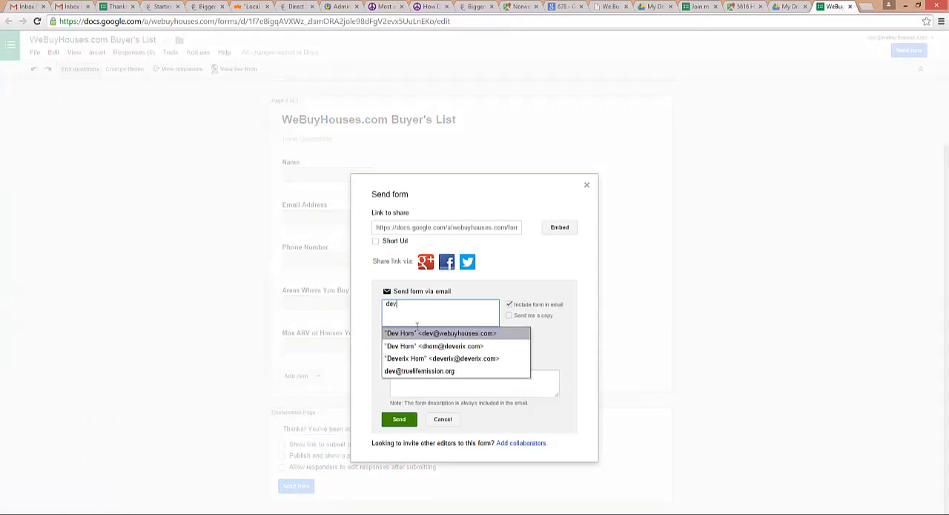
{"action": "left_click", "coordinate": [441, 332]}
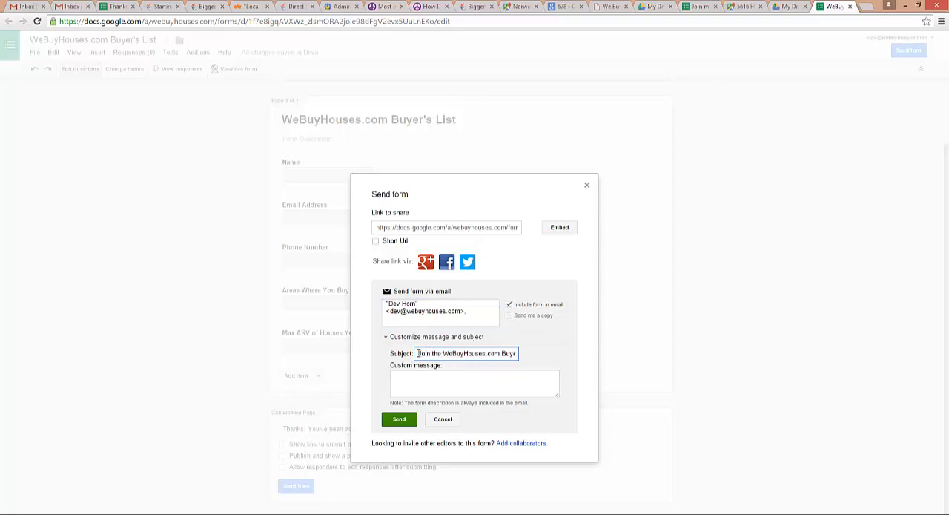
{"action": "left_click", "coordinate": [473, 382]}
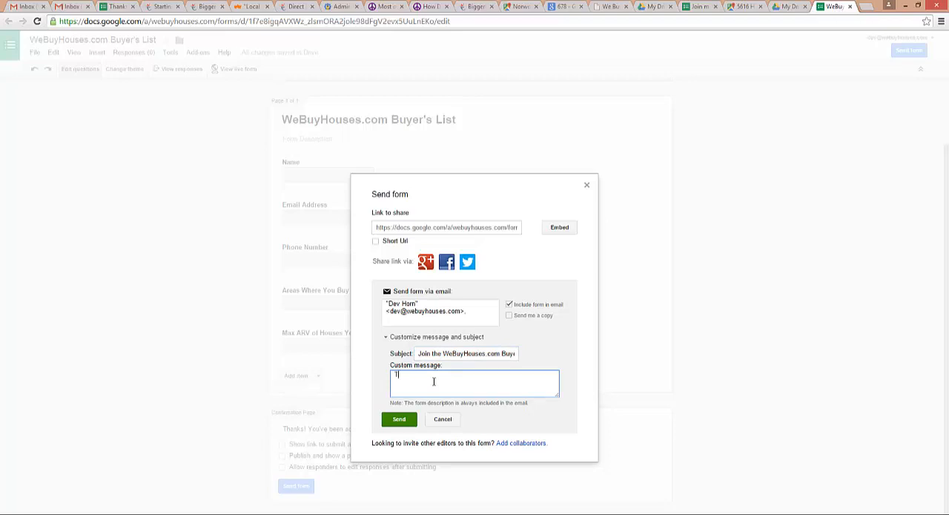
{"action": "type", "text": "Tell me about you and your"}
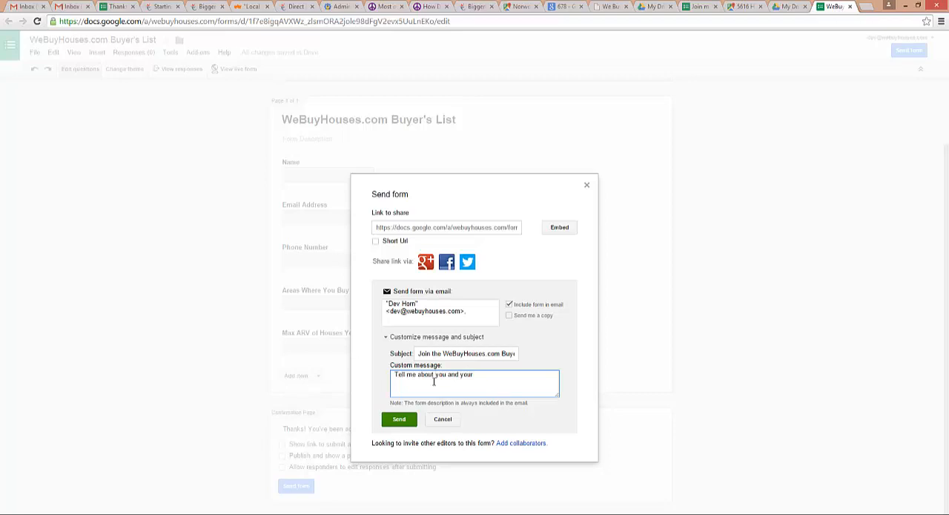
{"action": "type", "text": "REI busine"}
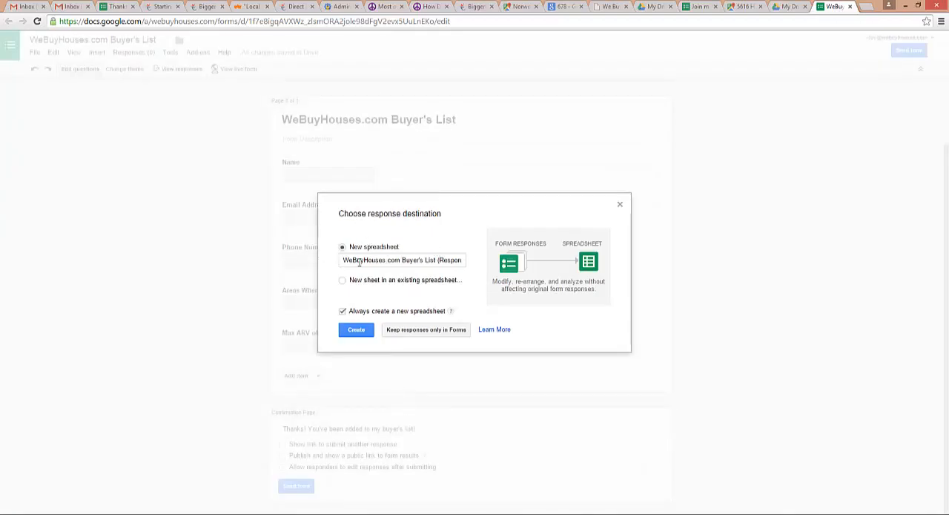
- Name the new responses spreadsheet Buyer's List (Responses) and create it
{"action": "double_click", "coordinate": [371, 259]}
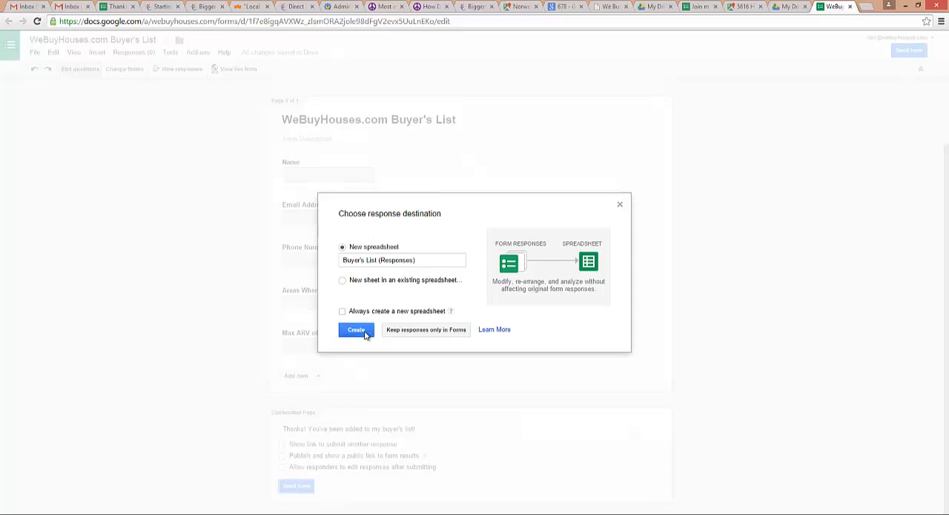
{"action": "left_click", "coordinate": [356, 329]}
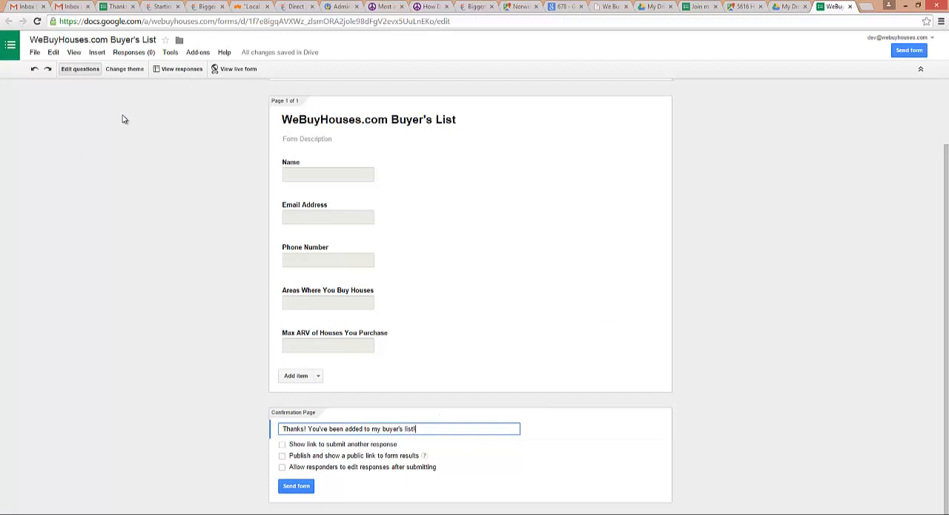
{"action": "mouse_move", "coordinate": [329, 401]}
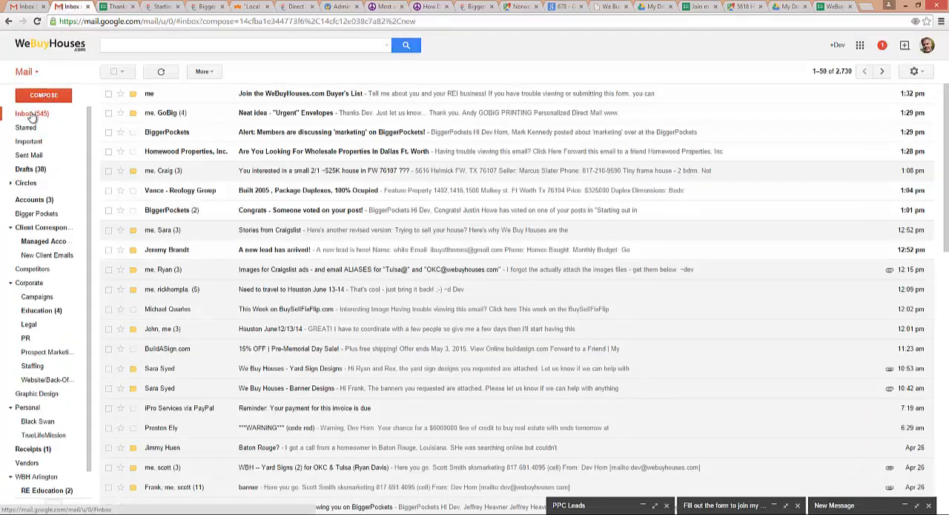
- Open the 'Join the WeBuyHouses.com Buyer's List' email, display its images, and scroll to the form
{"action": "left_click", "coordinate": [297, 93]}
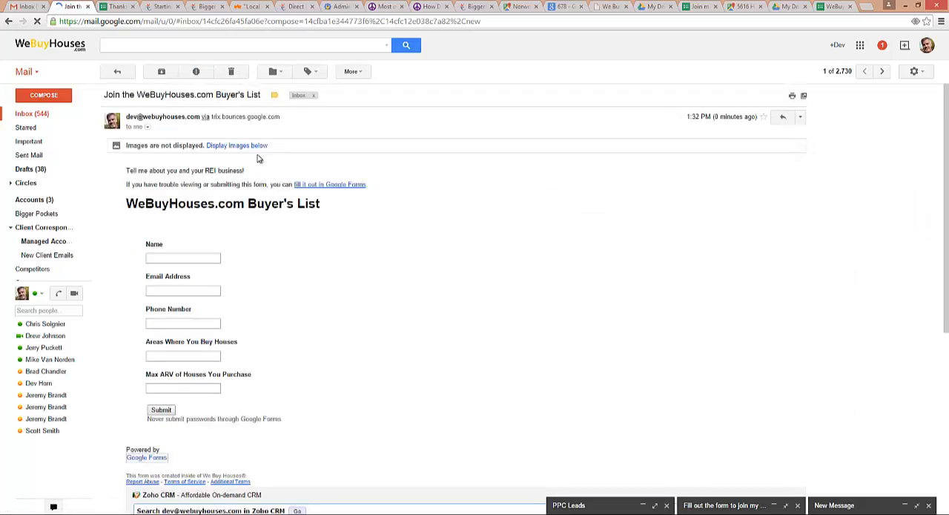
{"action": "left_click", "coordinate": [237, 144]}
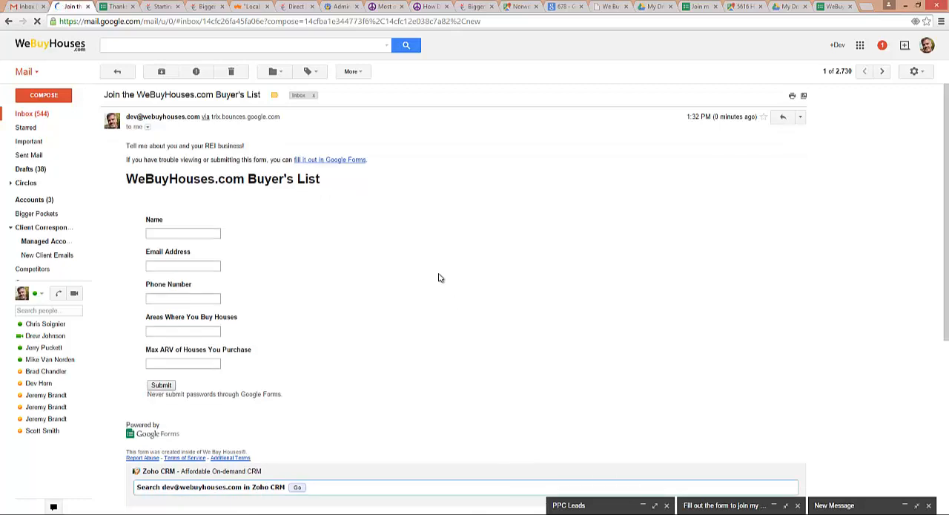
{"action": "scroll", "scroll_direction": "down", "scroll_amount": 3}
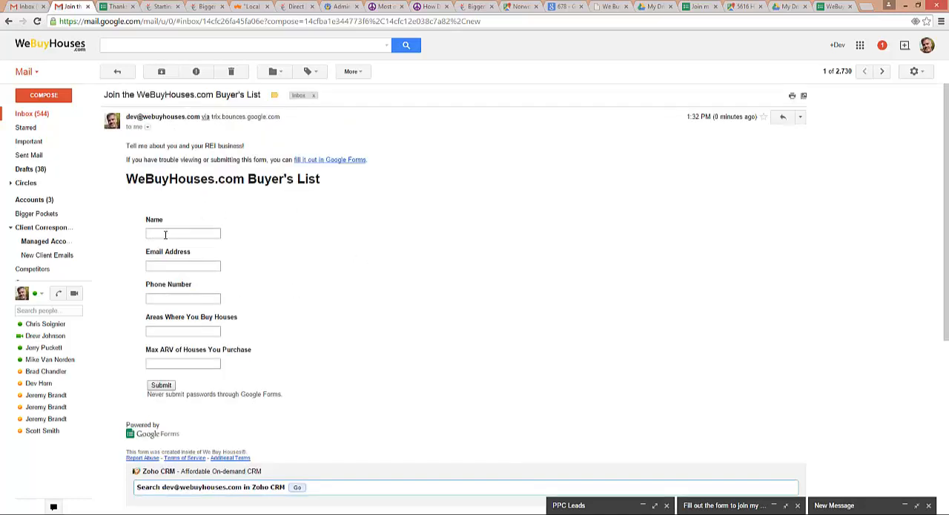
{"action": "scroll", "scroll_direction": "down", "scroll_amount": 3}
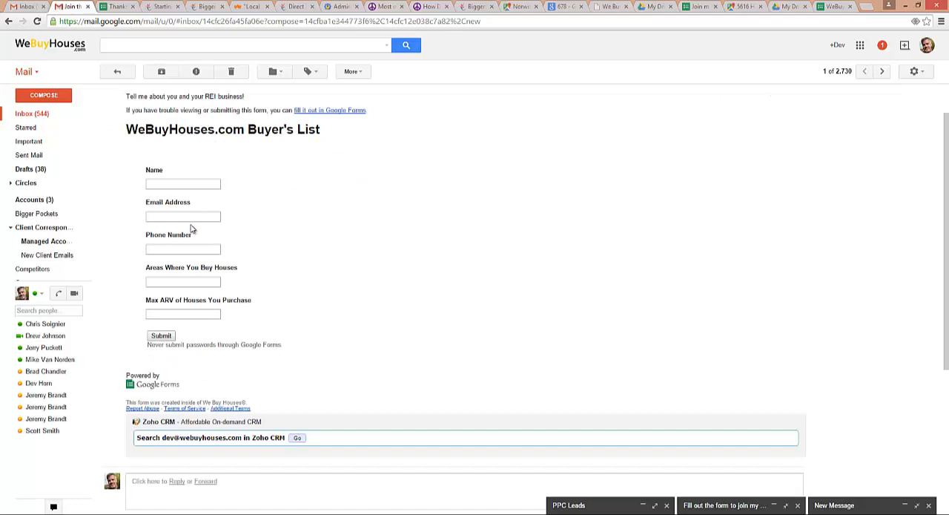
- Enter the name Dev and autofill the email address and phone number
{"action": "left_click", "coordinate": [183, 183]}
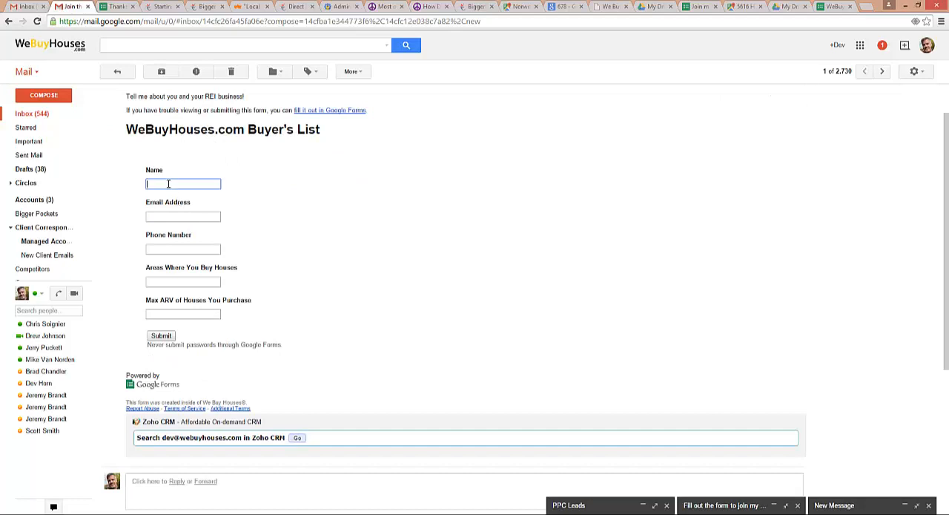
{"action": "type", "text": "Dev"}
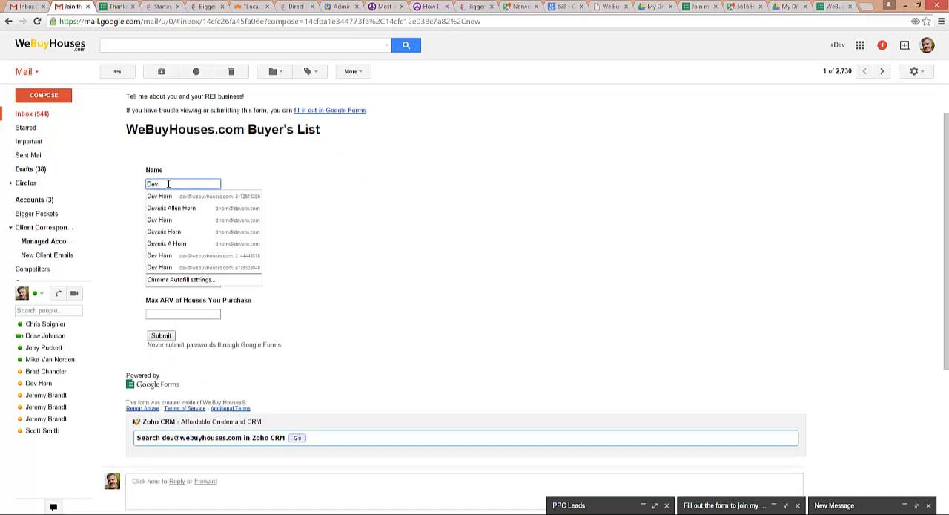
{"action": "left_click", "coordinate": [182, 215]}
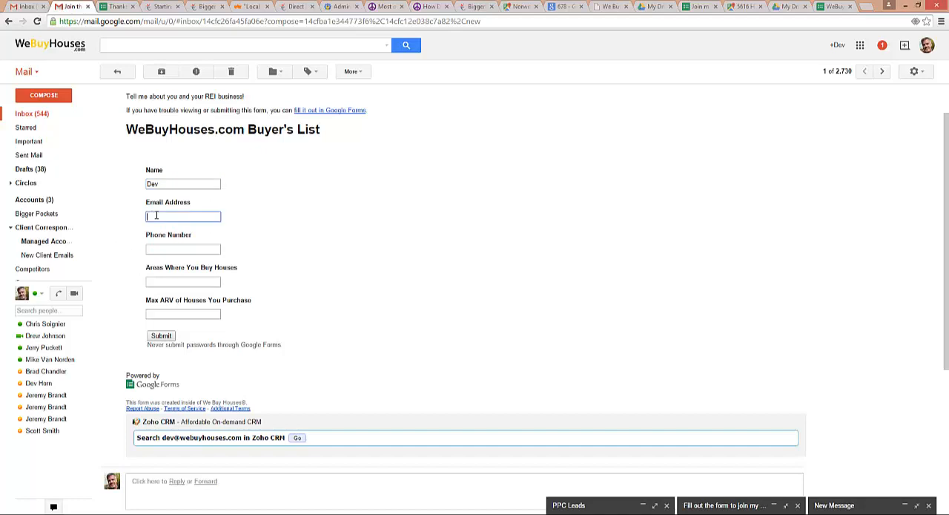
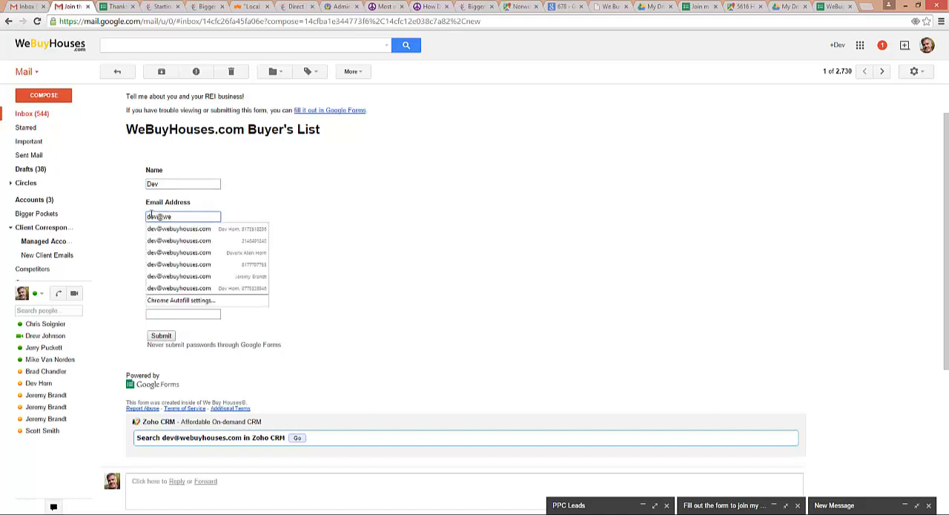
{"action": "left_click", "coordinate": [178, 229]}
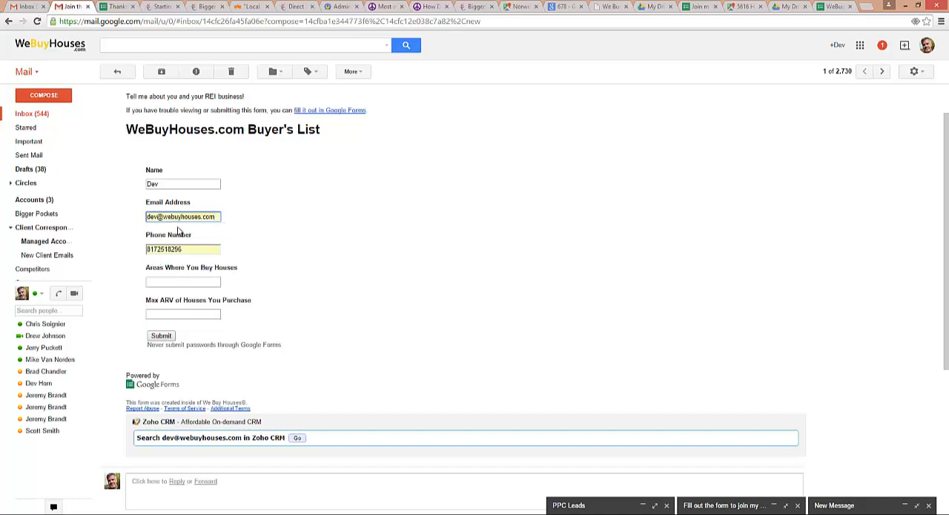
- Answer Arlington TX for buying areas and 135000 for max ARV, then submit
{"action": "left_click", "coordinate": [183, 282]}
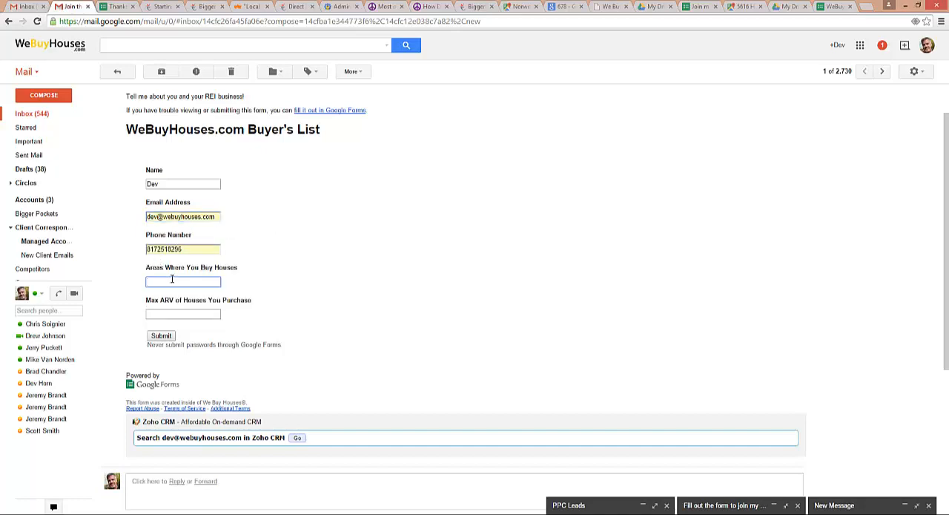
{"action": "type", "text": "Arlington TX"}
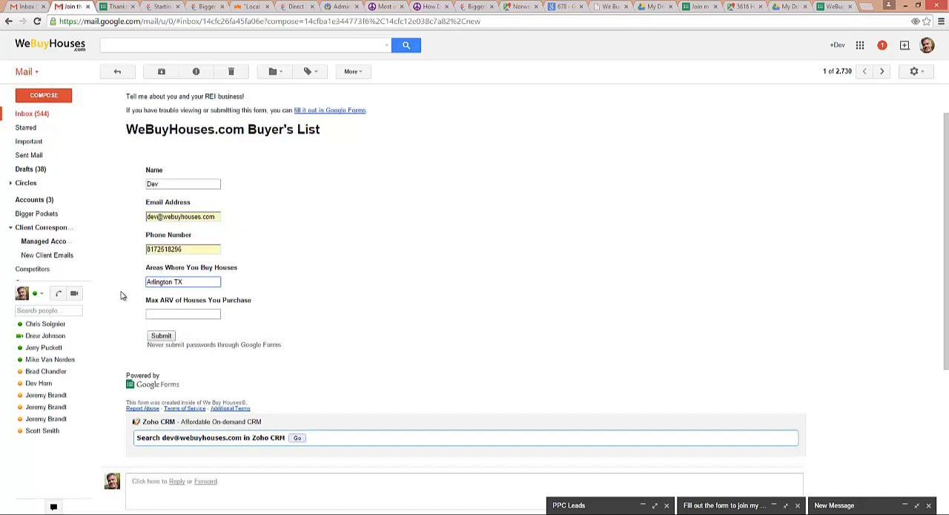
{"action": "type", "text": "135000"}
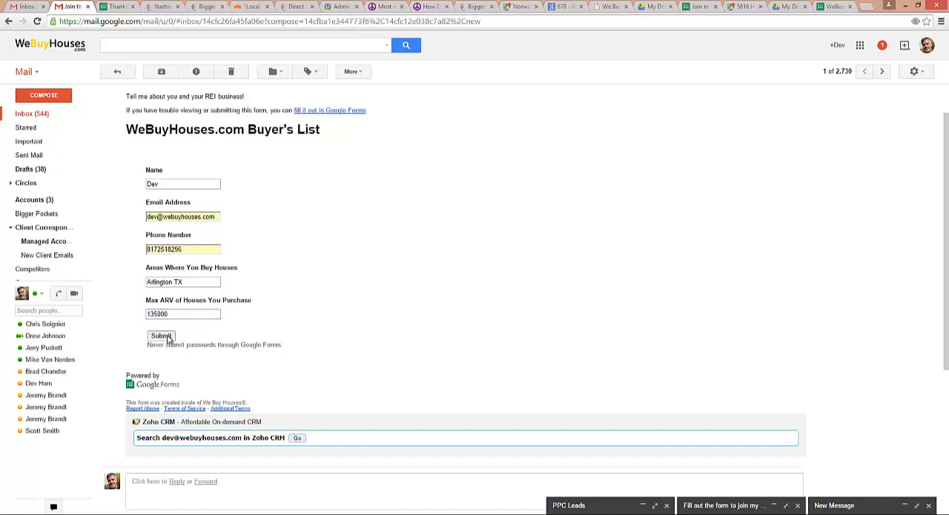
{"action": "left_click", "coordinate": [161, 335]}
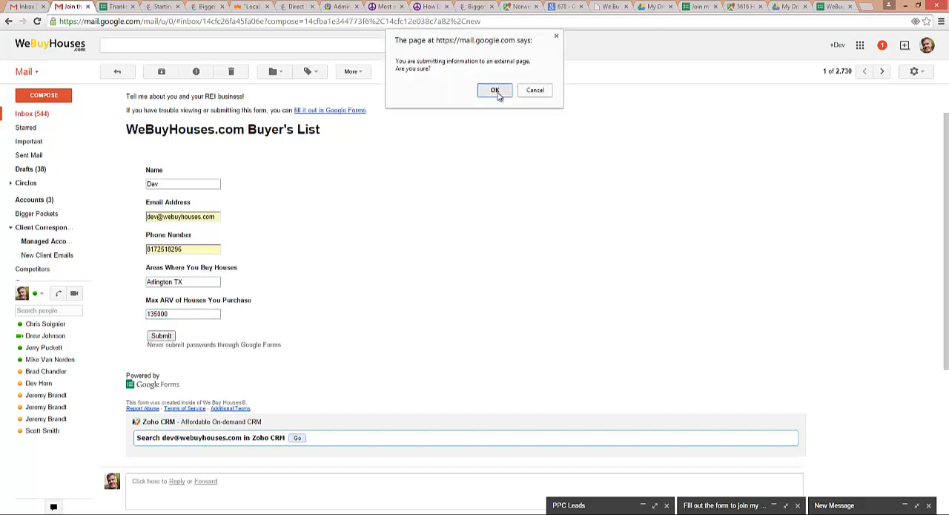
- Confirm sending the answers to the external page and go to the Drive file list
{"action": "left_click", "coordinate": [496, 90]}
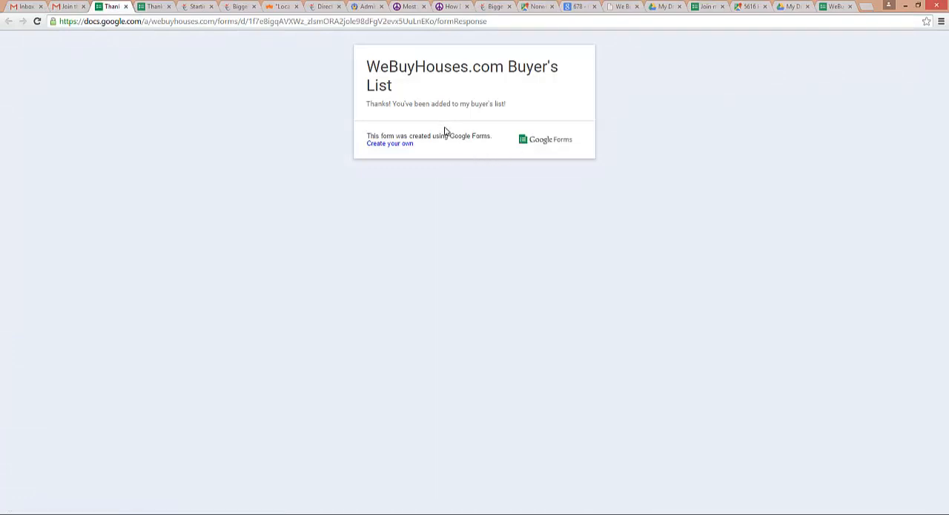
{"action": "mouse_move", "coordinate": [525, 114]}
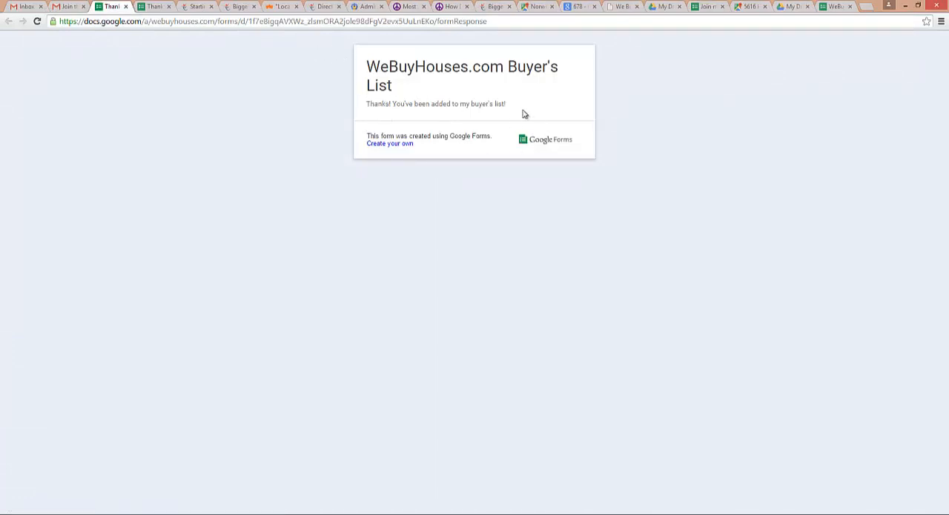
{"action": "mouse_move", "coordinate": [271, 132]}
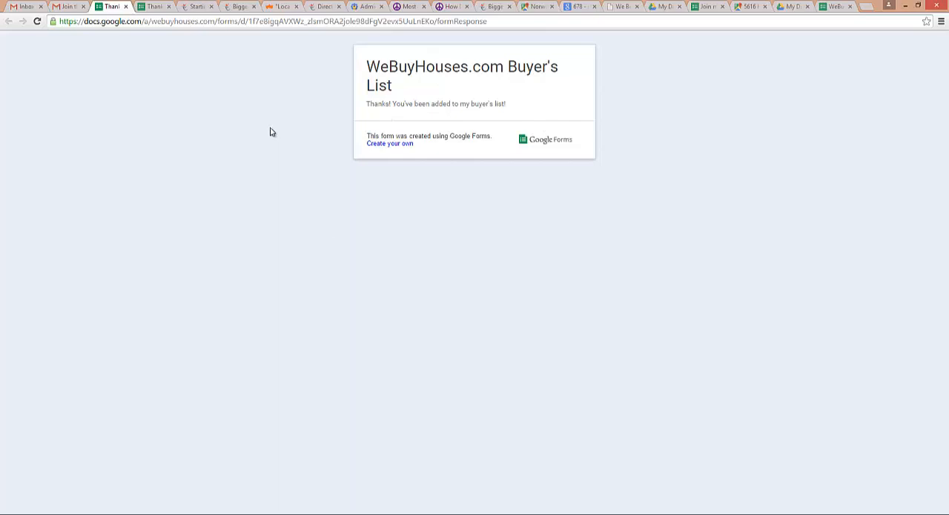
{"action": "mouse_move", "coordinate": [268, 126]}
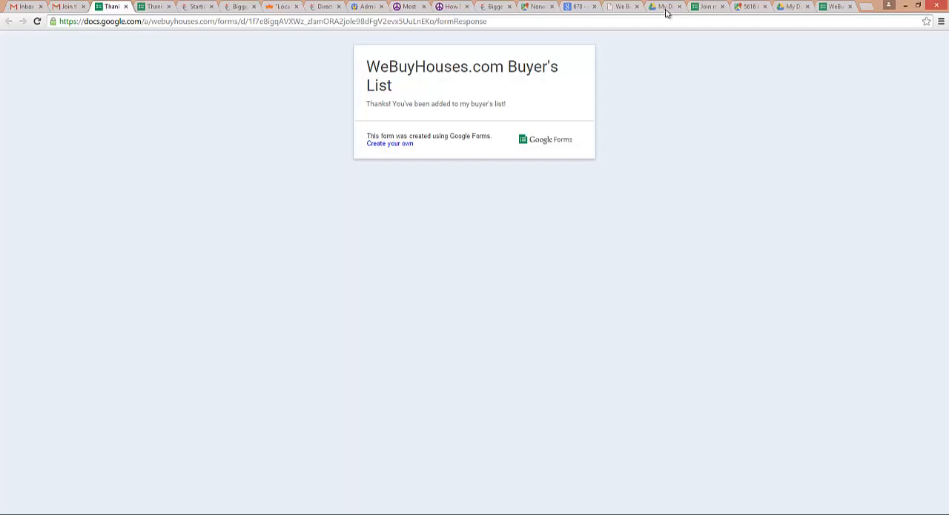
{"action": "left_click", "coordinate": [665, 6]}
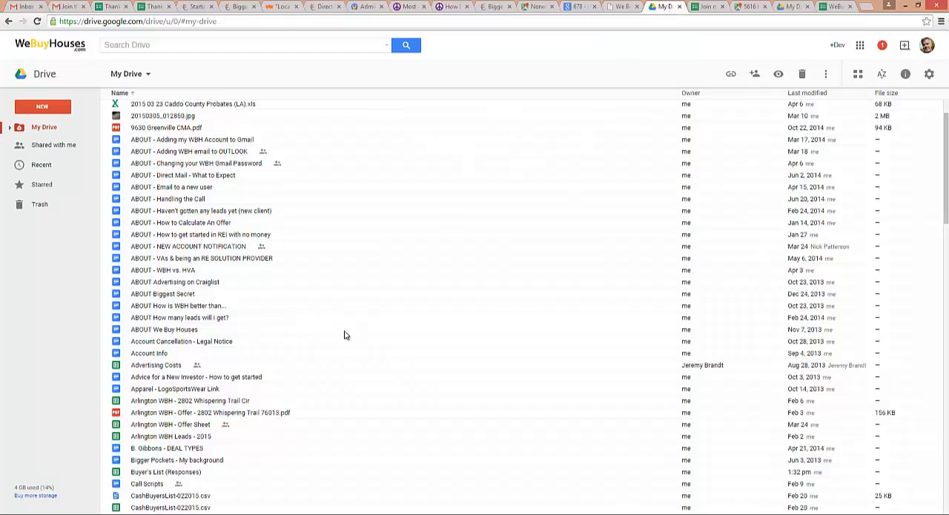
- Scroll through My Drive and open the Buyer's List (Responses) spreadsheet
{"action": "scroll", "scroll_direction": "down", "scroll_amount": 3}
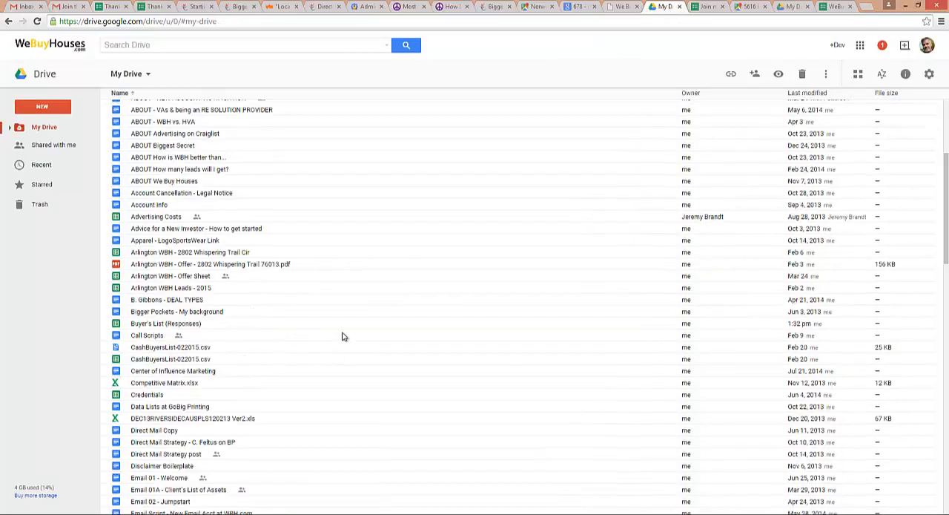
{"action": "scroll", "scroll_direction": "down", "scroll_amount": 3}
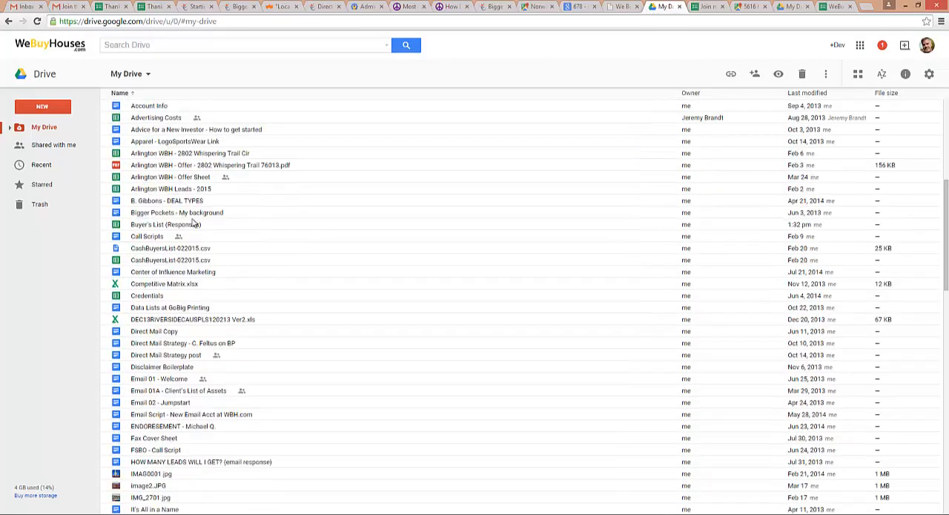
{"action": "mouse_move", "coordinate": [202, 229]}
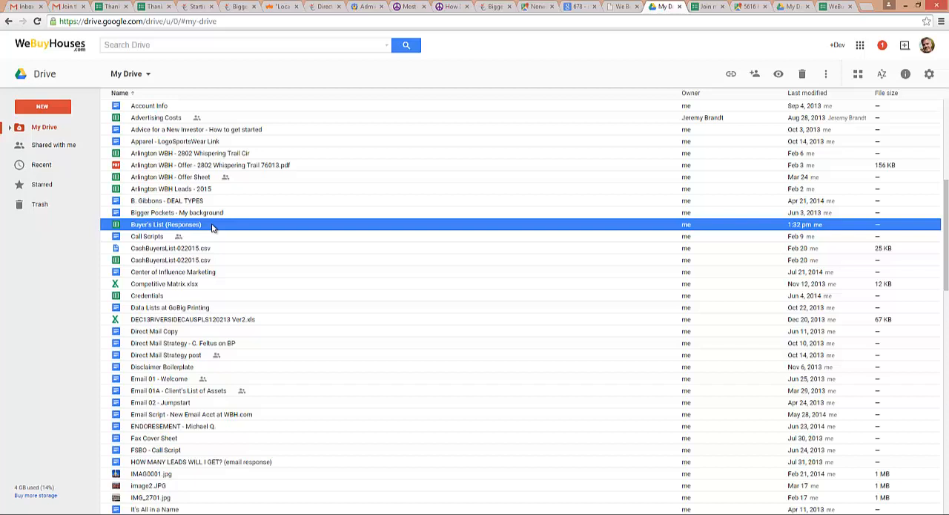
{"action": "double_click", "coordinate": [166, 224]}
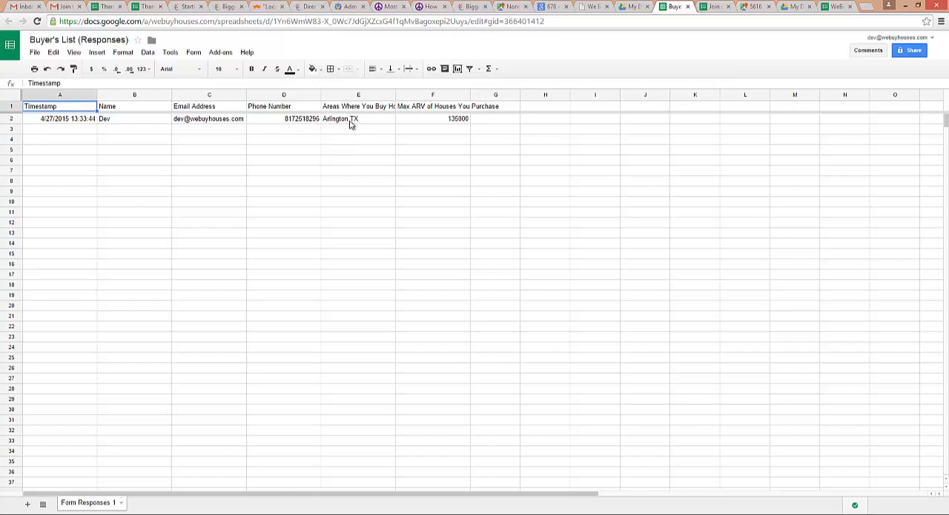
{"action": "mouse_move", "coordinate": [452, 119]}
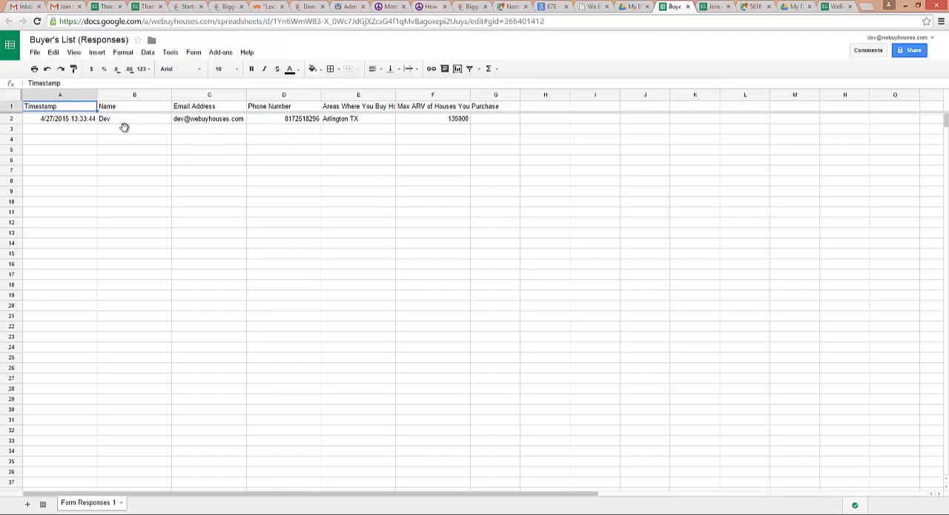
{"action": "mouse_move", "coordinate": [169, 149]}
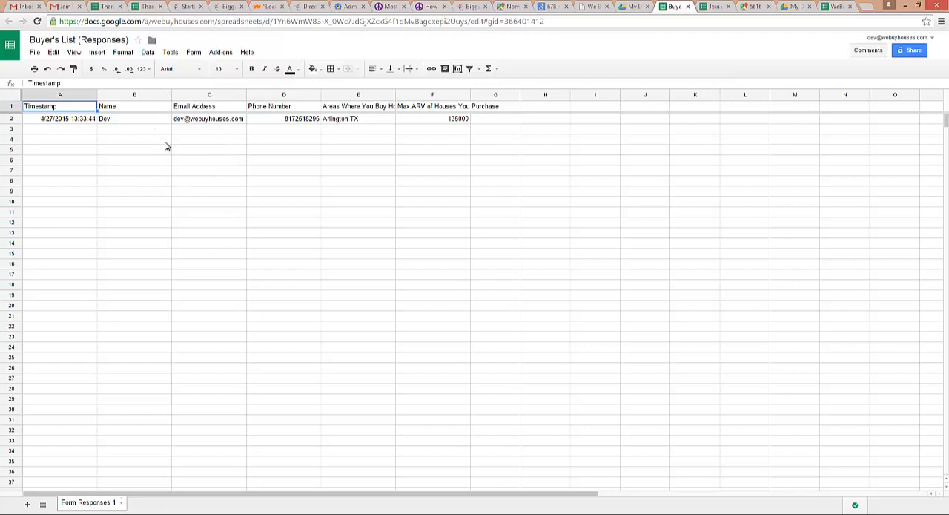
{"action": "mouse_move", "coordinate": [149, 204]}
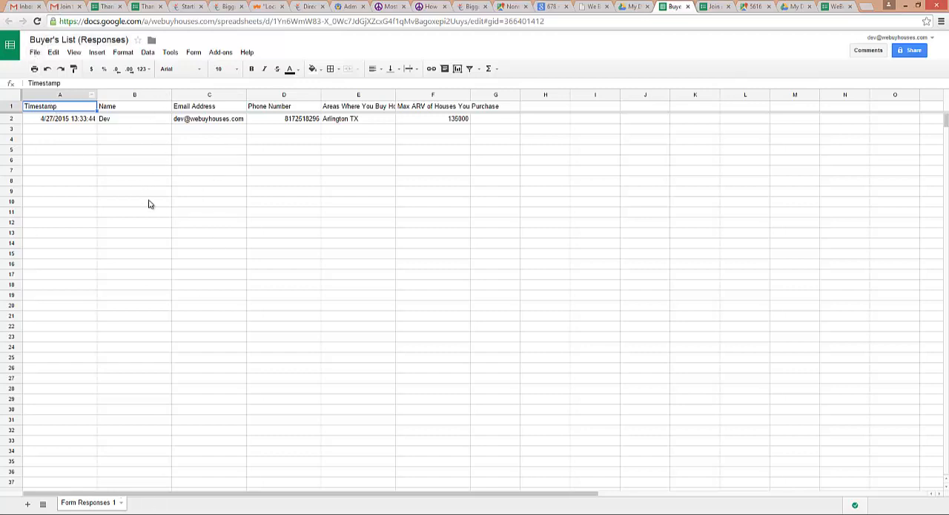
{"action": "mouse_move", "coordinate": [146, 198]}
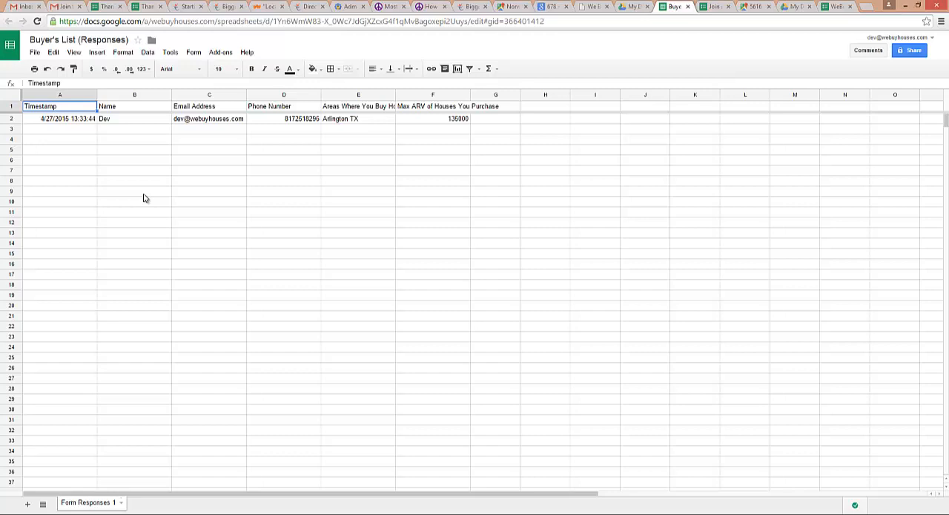
{"action": "mouse_move", "coordinate": [193, 182]}
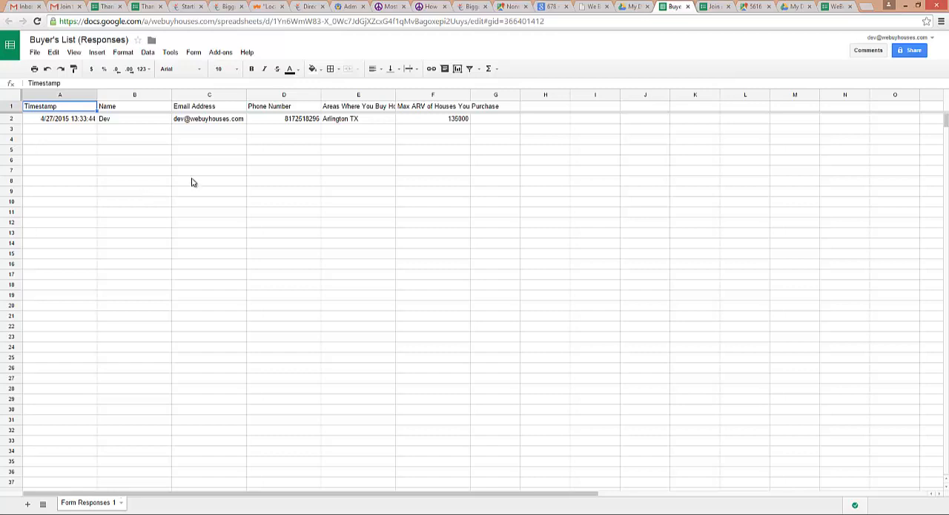
- Check the submitted email address cell, then open the older Join my Buyer's List form
{"action": "left_click", "coordinate": [208, 119]}
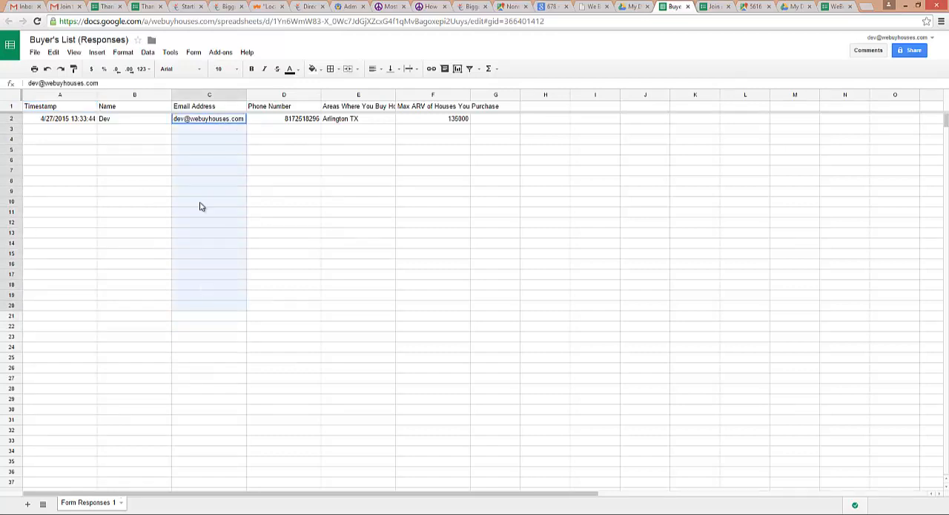
{"action": "left_click", "coordinate": [209, 118]}
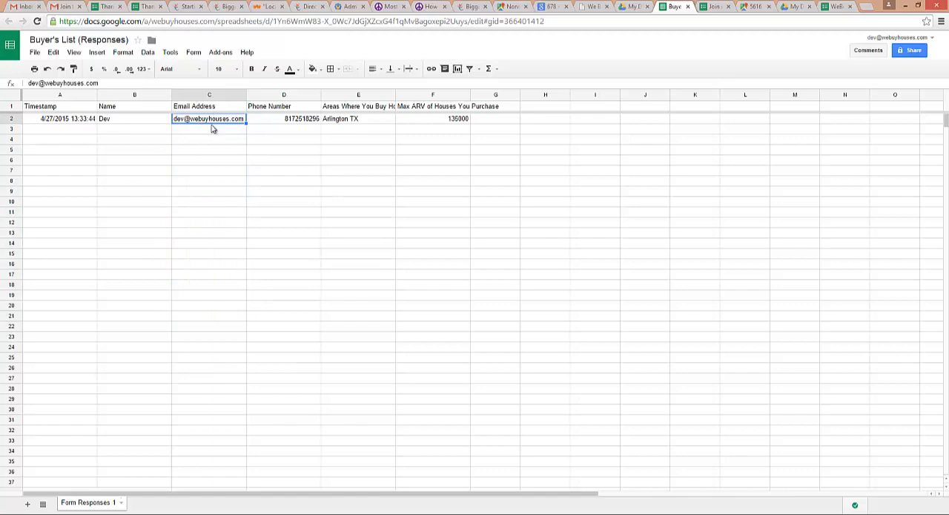
{"action": "left_click", "coordinate": [66, 6]}
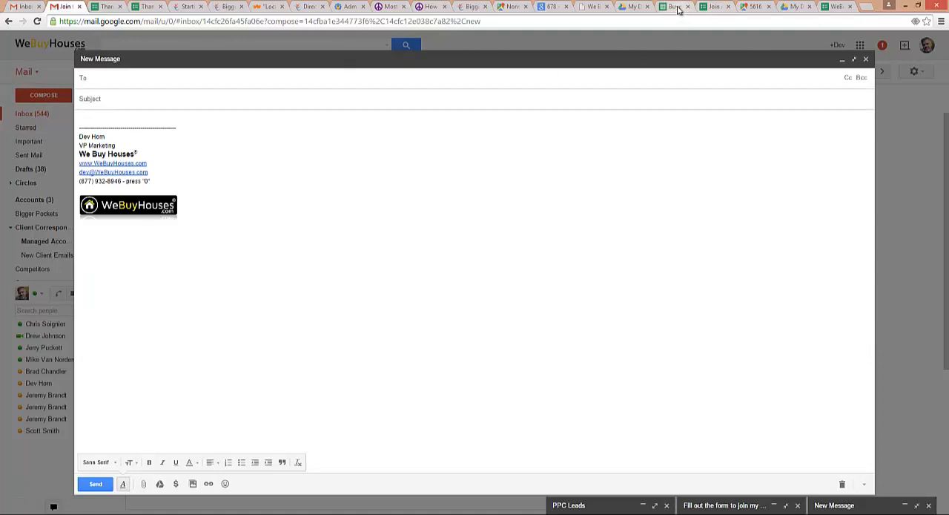
{"action": "left_click", "coordinate": [675, 6]}
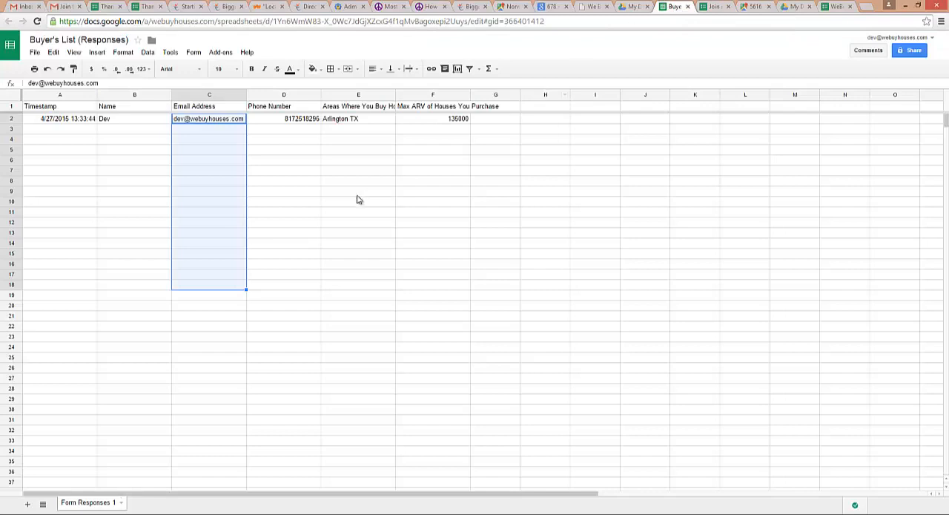
{"action": "left_click", "coordinate": [359, 180]}
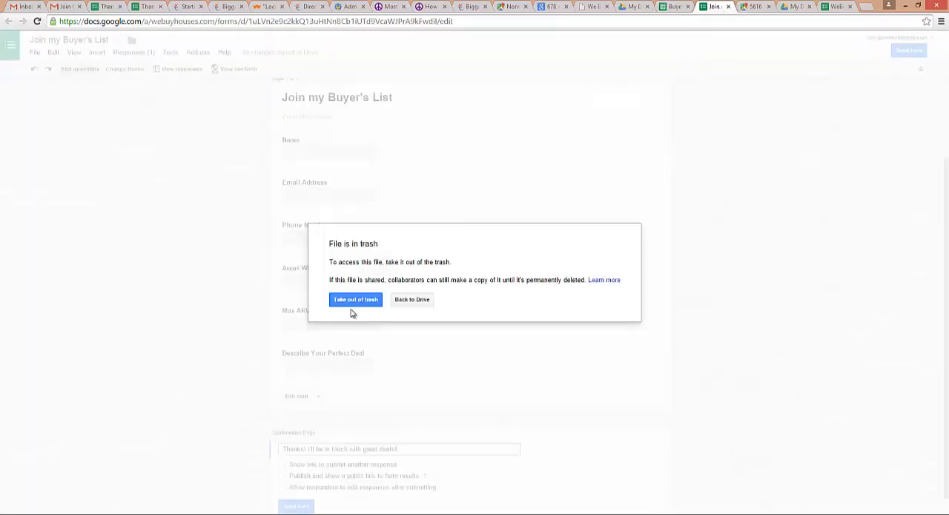
- Review the WeBuyHouses.com Buyer's List form's share link, email and embed code options
{"action": "left_click", "coordinate": [356, 300]}
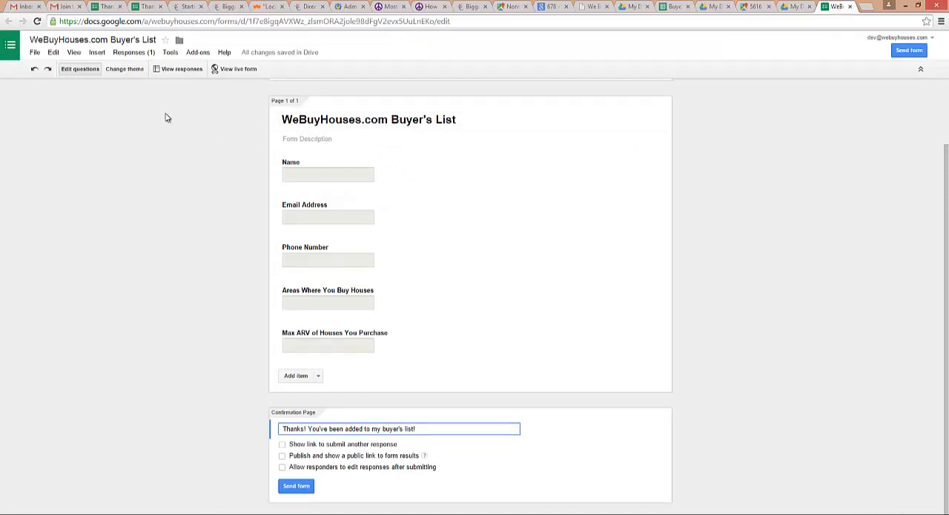
{"action": "left_click", "coordinate": [296, 486]}
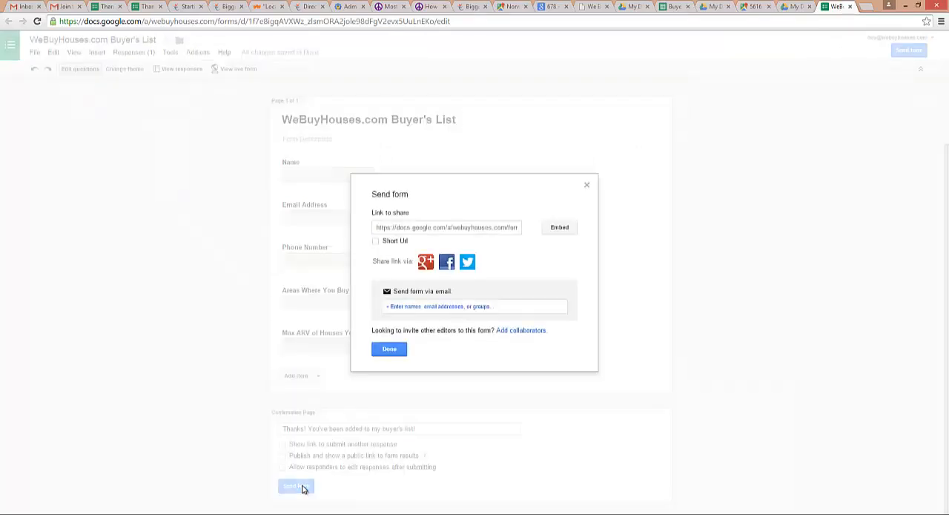
{"action": "left_click", "coordinate": [446, 227]}
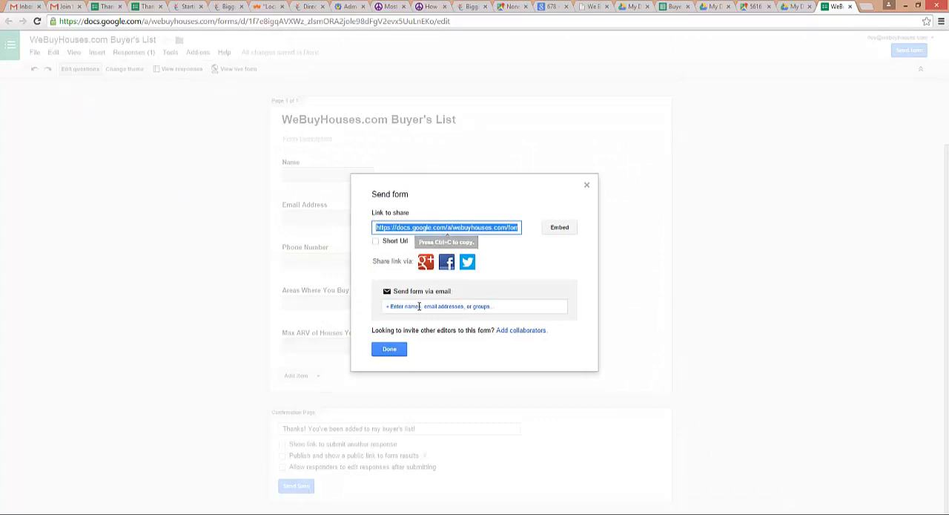
{"action": "left_click", "coordinate": [440, 307]}
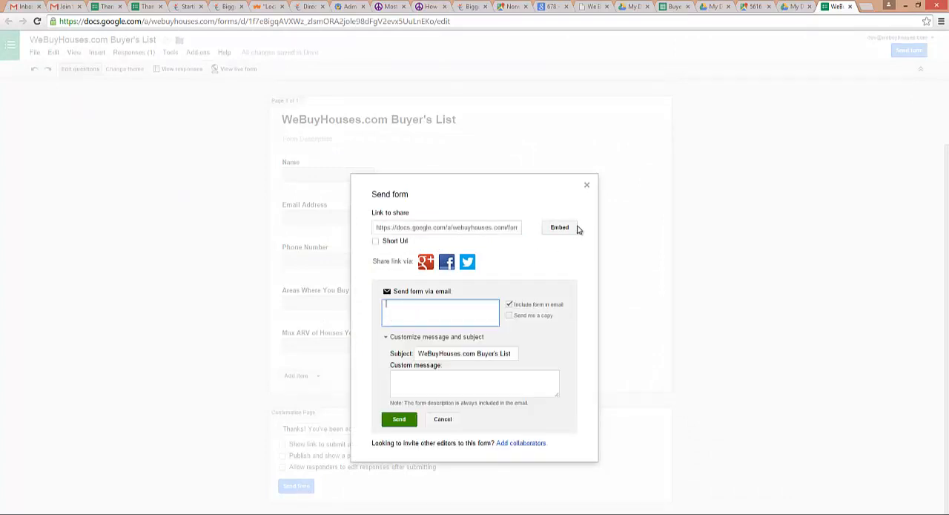
{"action": "left_click", "coordinate": [558, 227]}
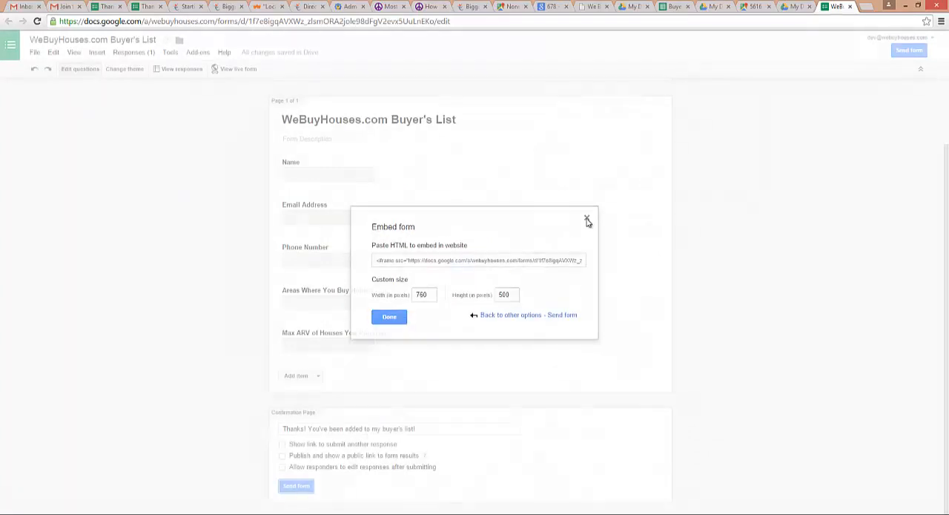
{"action": "left_click", "coordinate": [587, 221]}
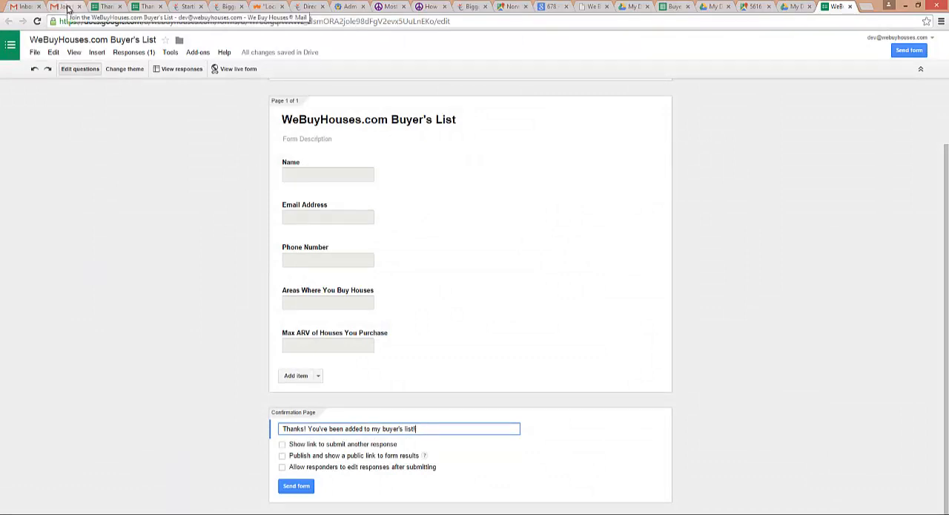
- Return to the responses sheet and inspect the submitted email (C2) and phone (D2) cells
{"action": "left_click", "coordinate": [67, 7]}
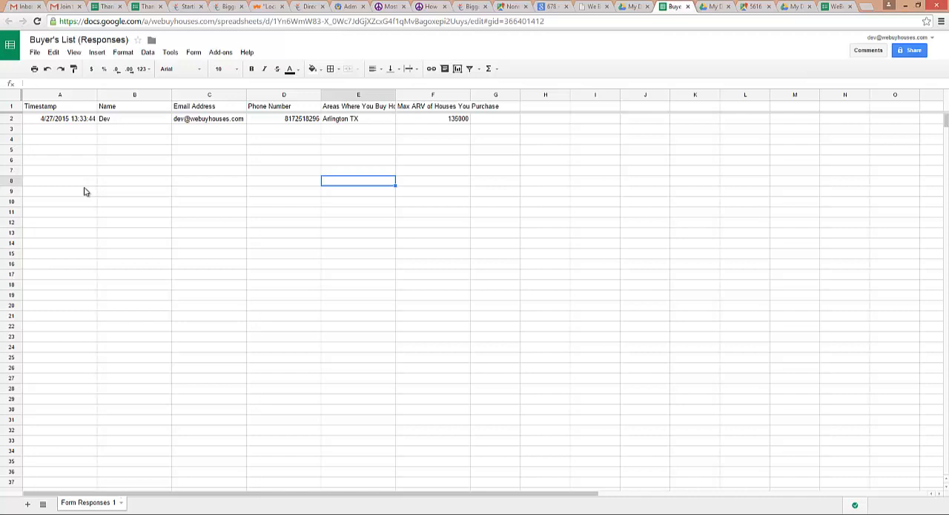
{"action": "mouse_move", "coordinate": [210, 118]}
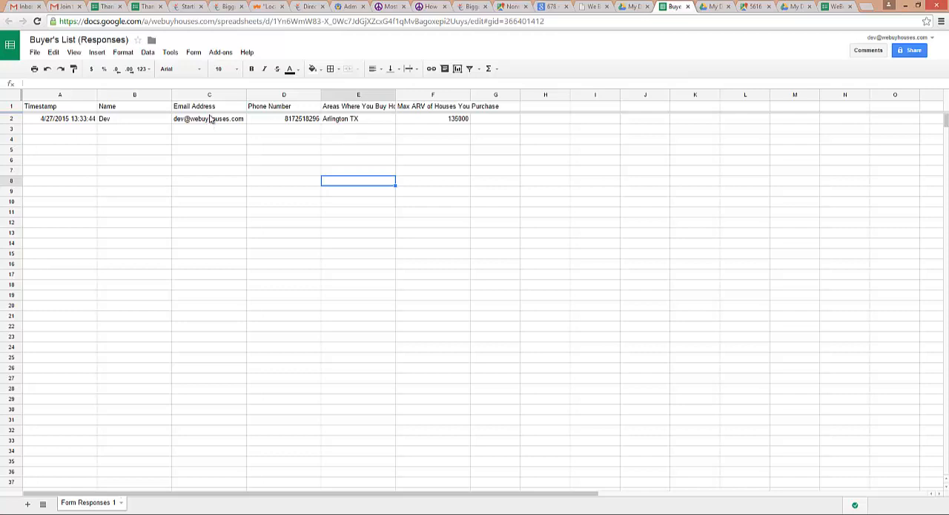
{"action": "left_click", "coordinate": [210, 118]}
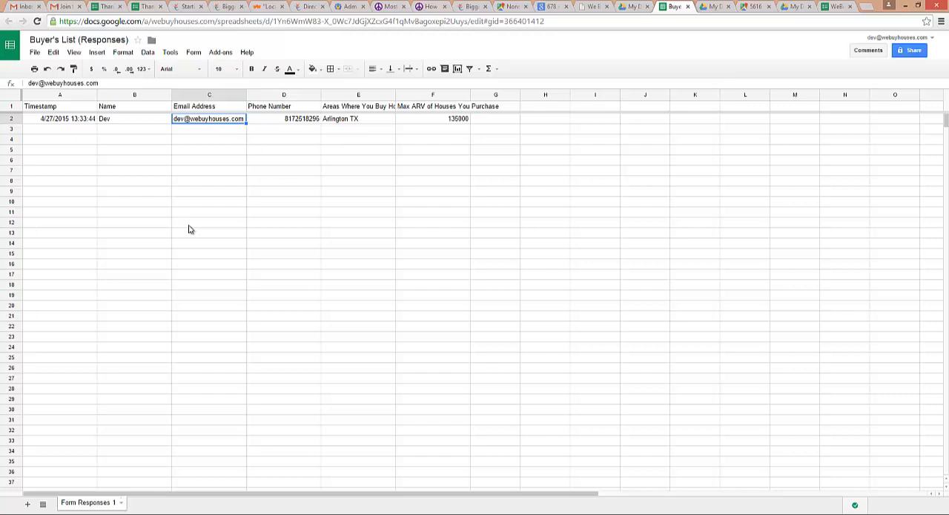
{"action": "left_click", "coordinate": [284, 118]}
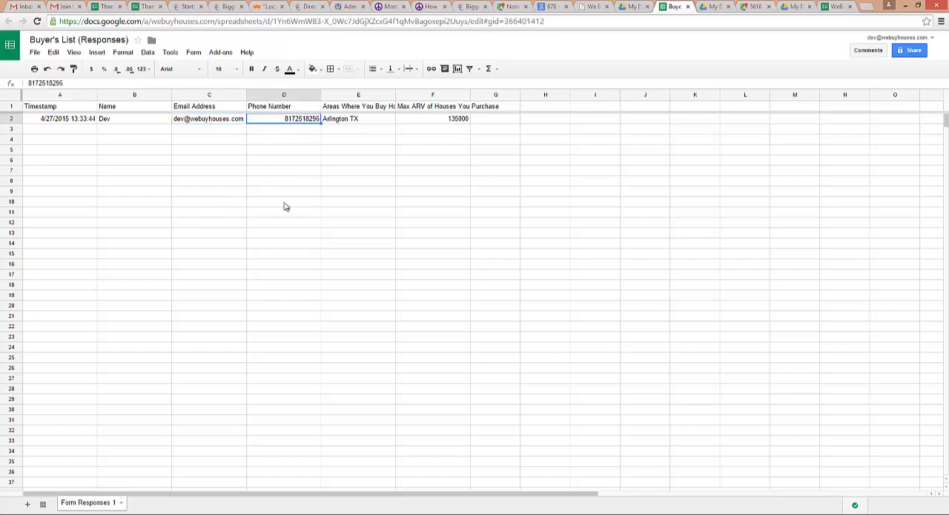
{"action": "mouse_move", "coordinate": [276, 236]}
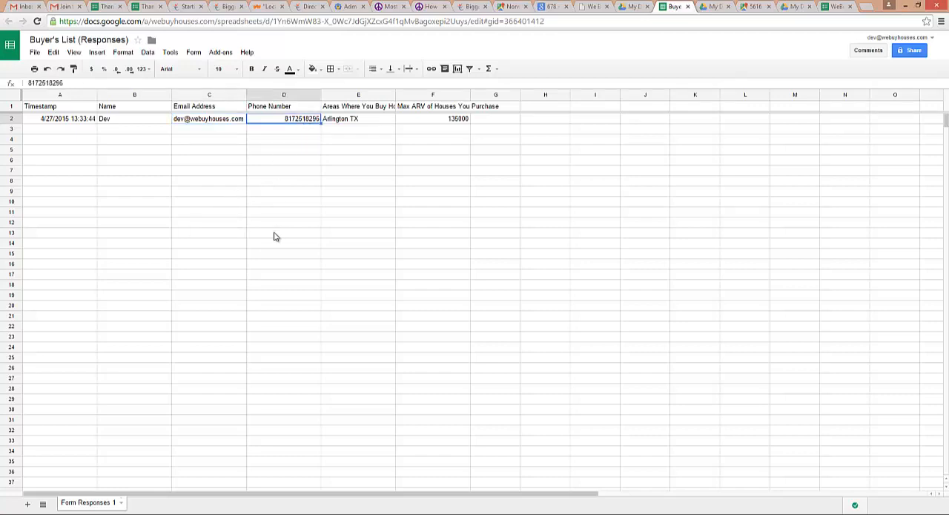